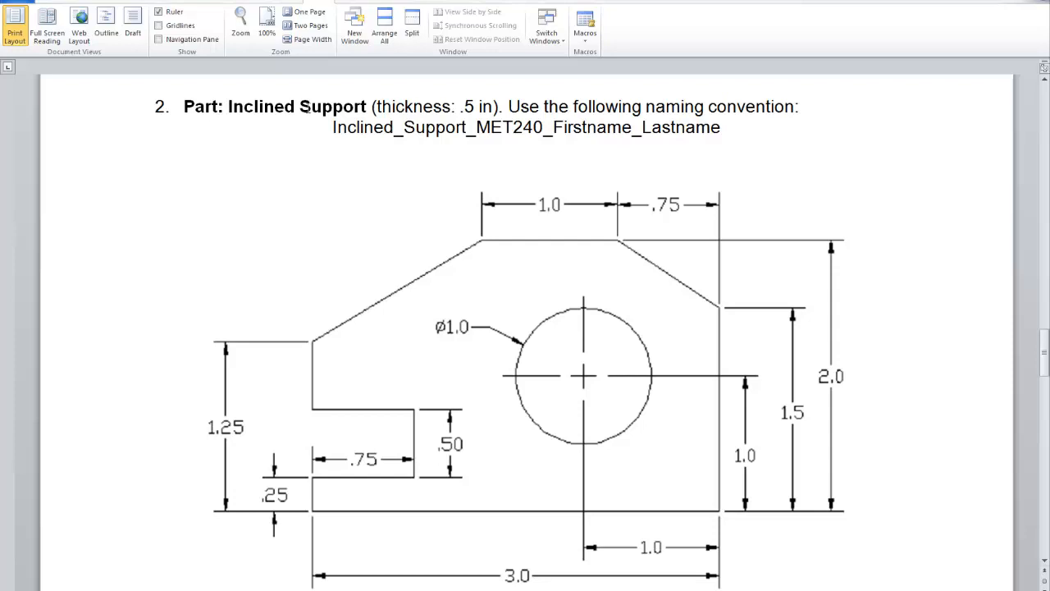
Make the MET240 homework project active in the Projects dialog and close it with Done.
triple_click(525, 128)
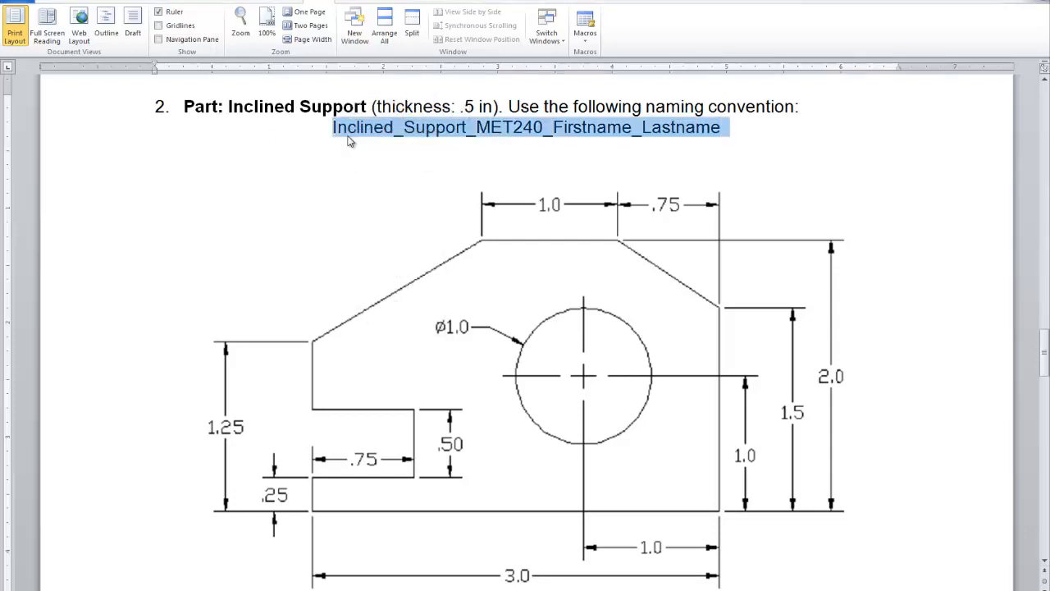
mouse_move(686, 230)
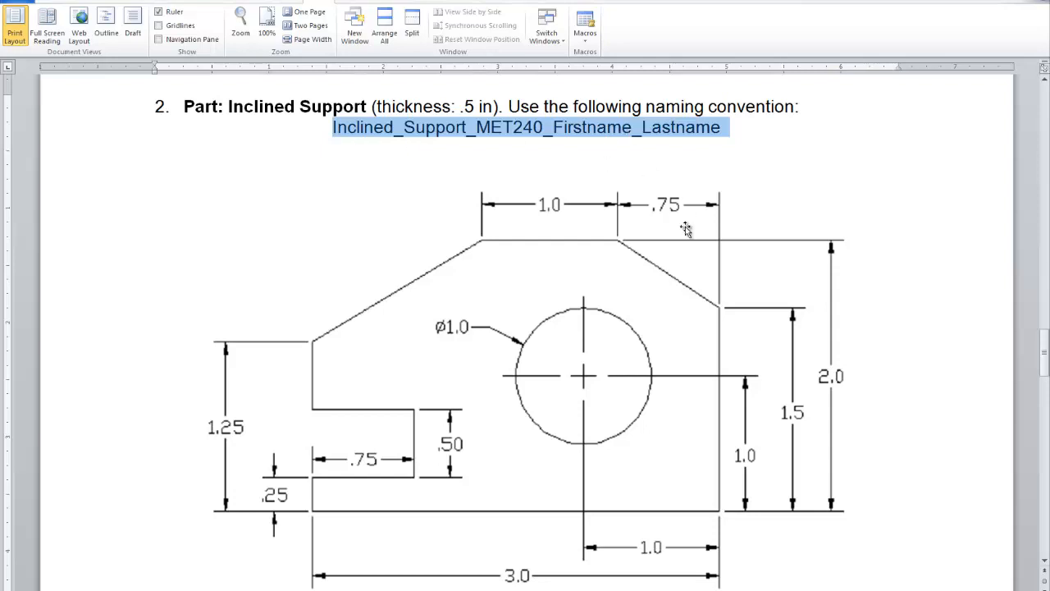
mouse_move(574, 576)
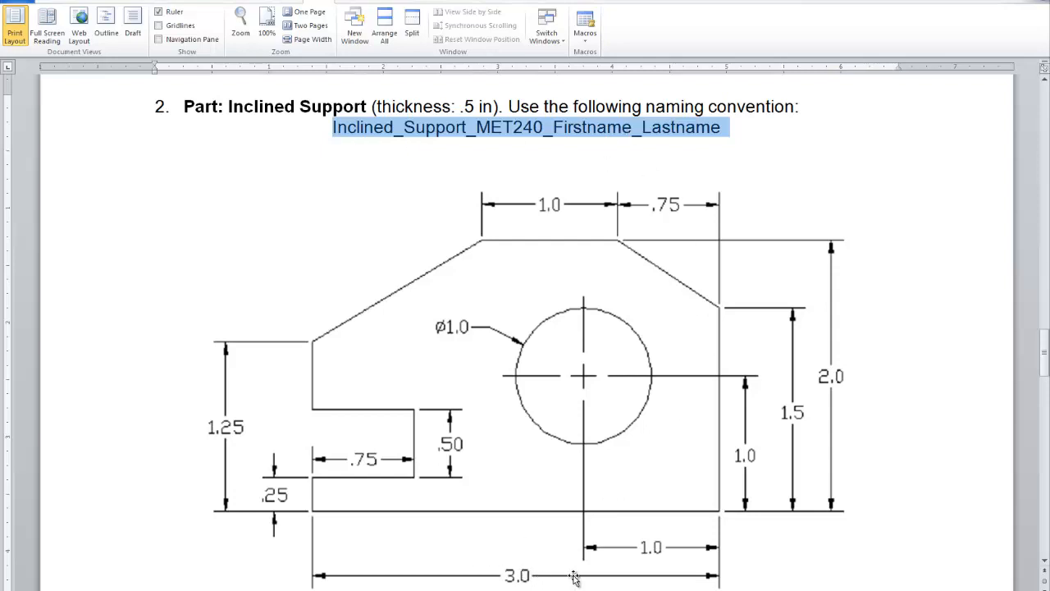
mouse_move(299, 306)
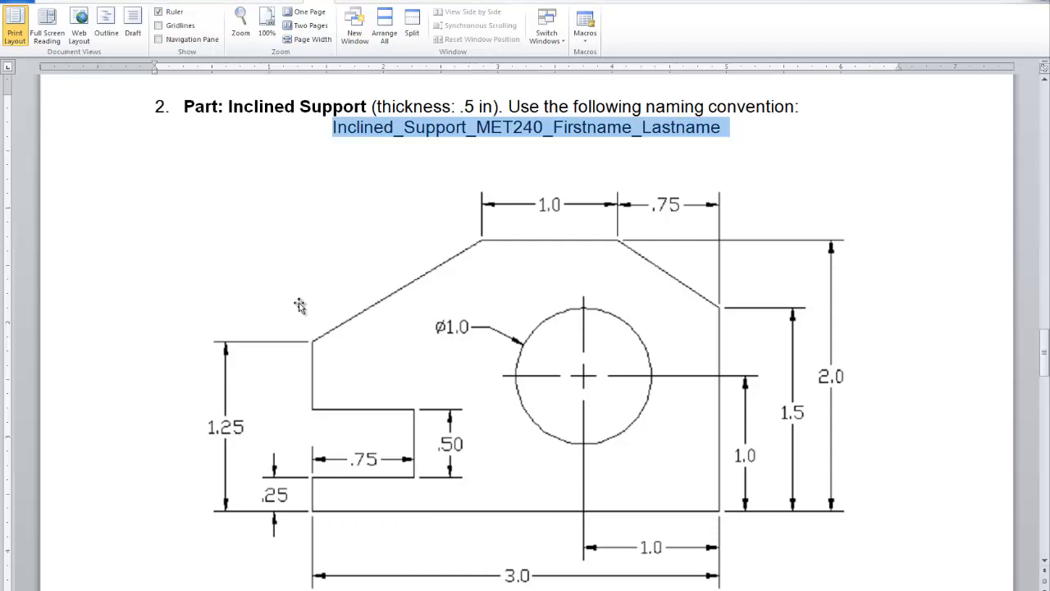
mouse_move(461, 574)
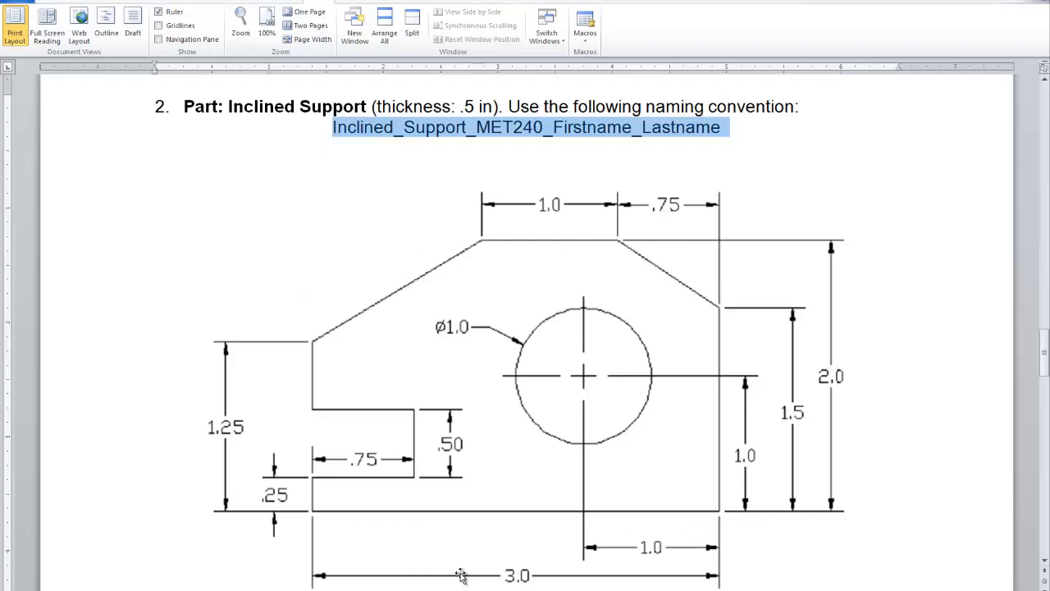
mouse_move(840, 376)
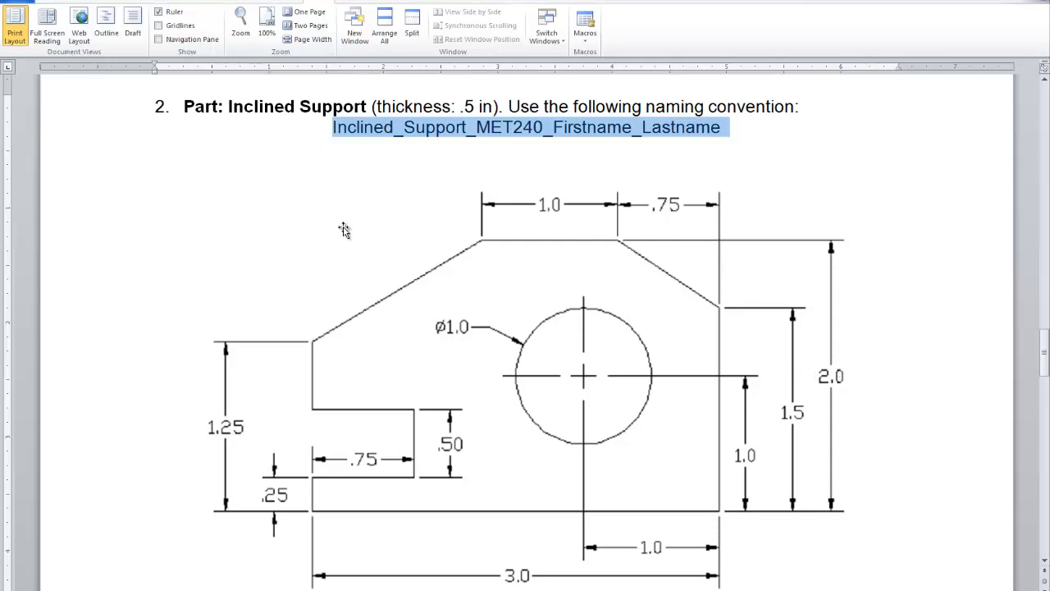
mouse_move(458, 169)
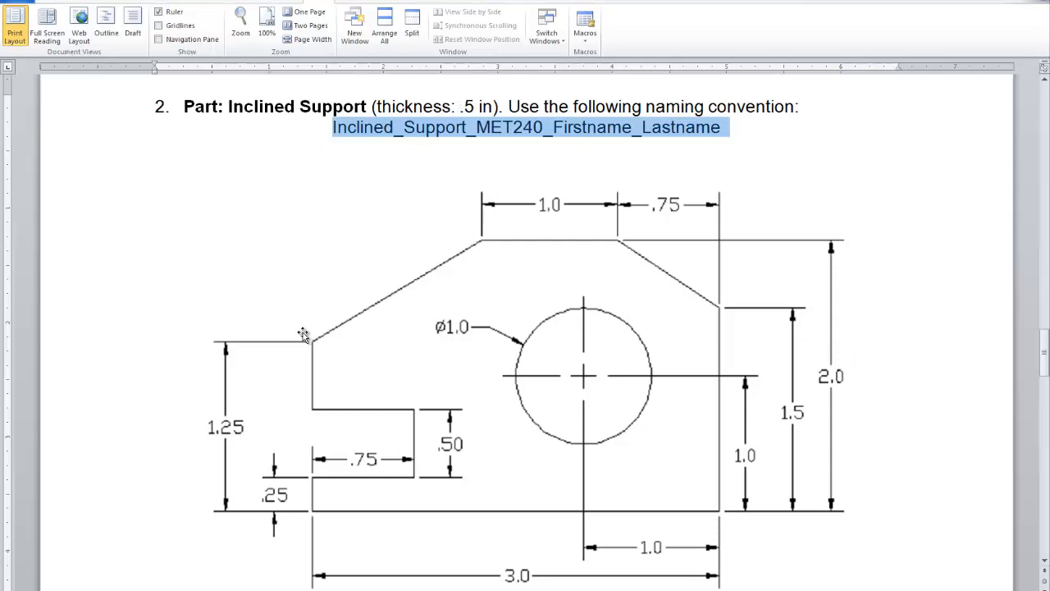
mouse_move(735, 283)
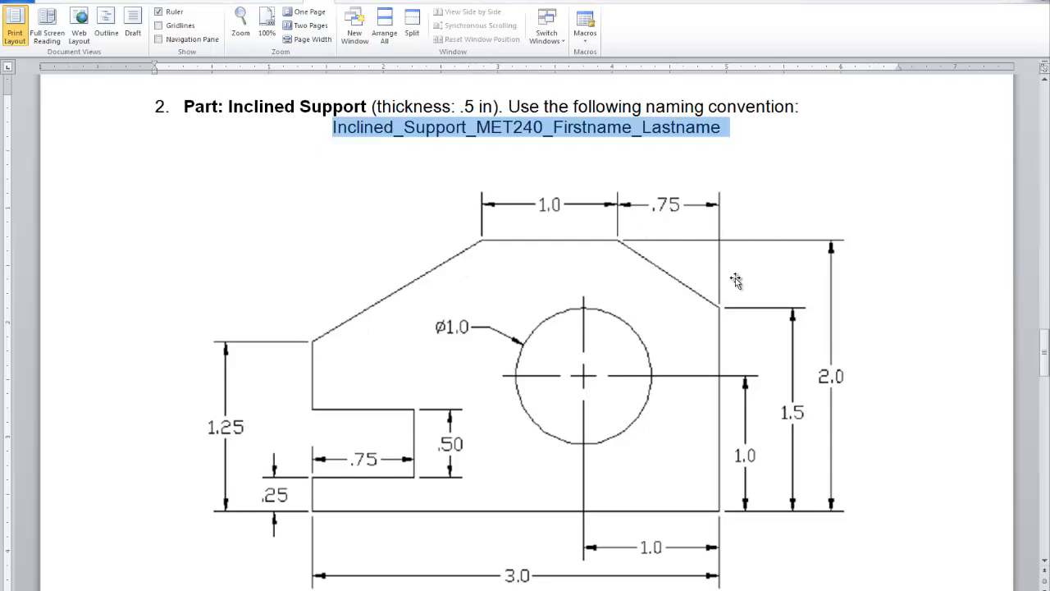
mouse_move(709, 247)
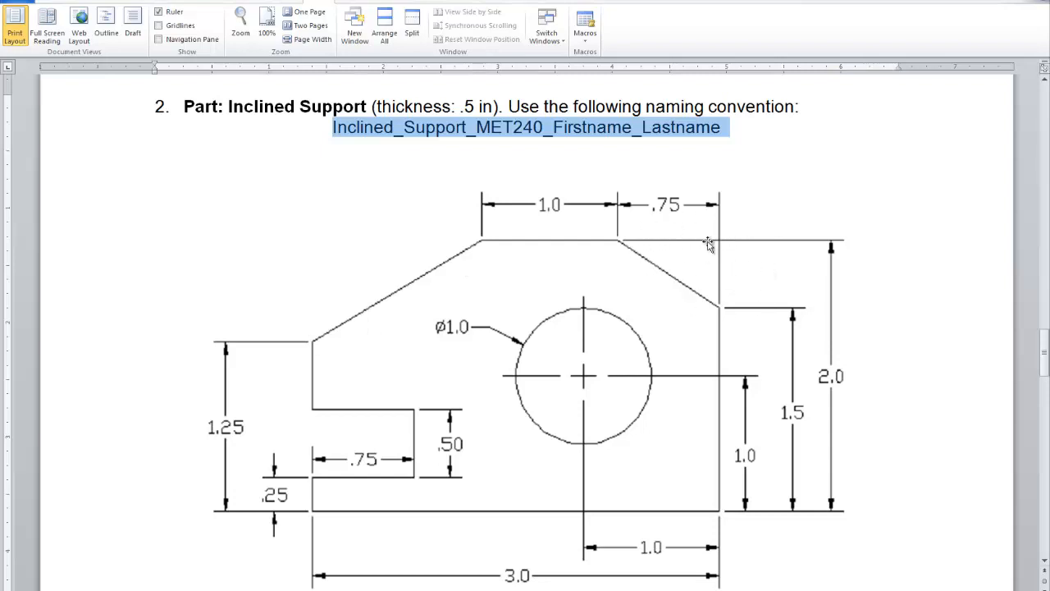
mouse_move(689, 217)
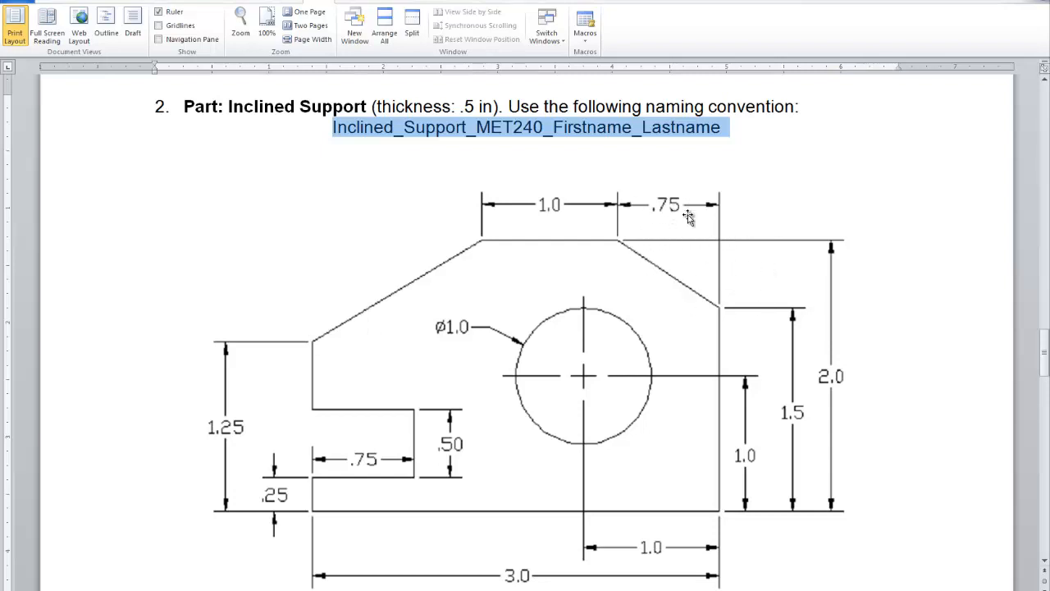
mouse_move(638, 271)
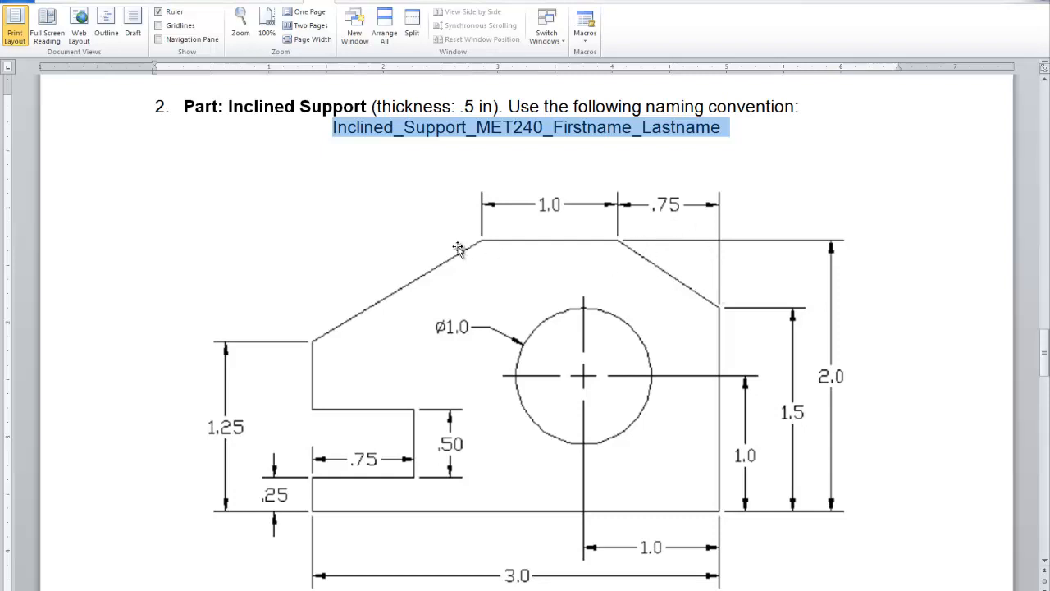
mouse_move(535, 197)
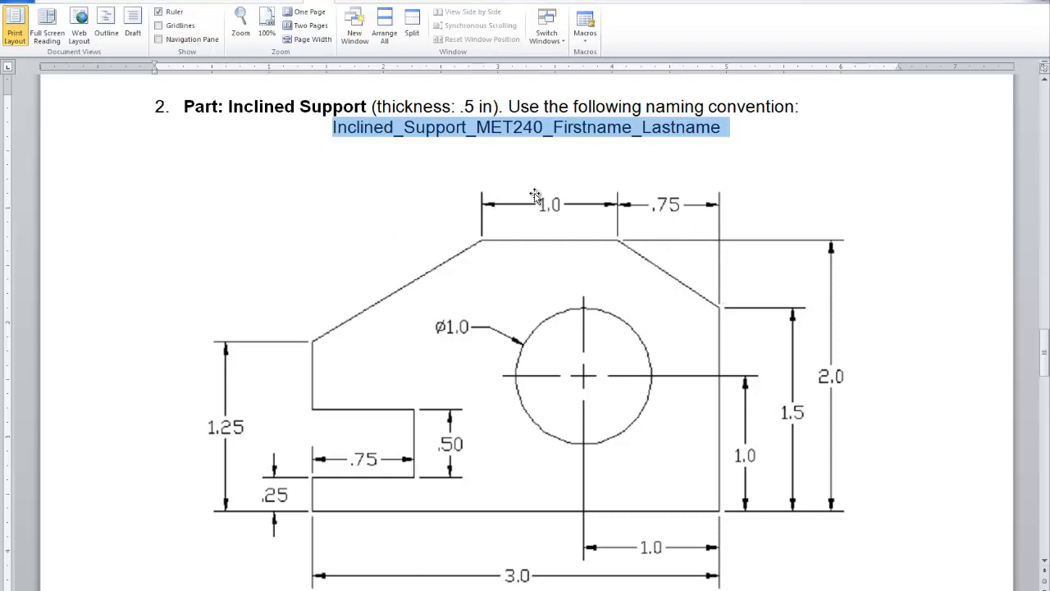
mouse_move(509, 325)
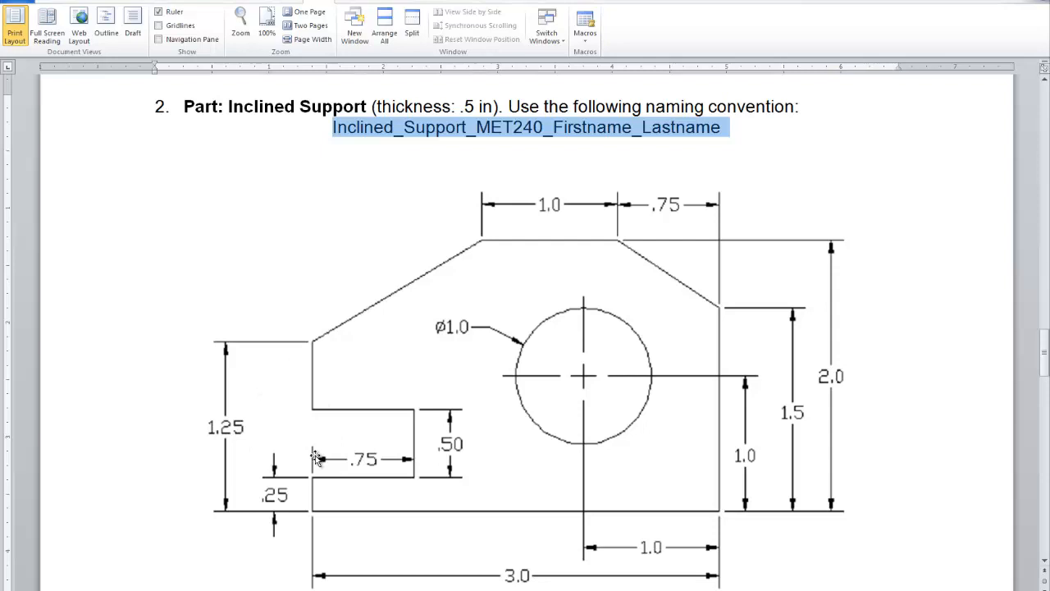
mouse_move(626, 332)
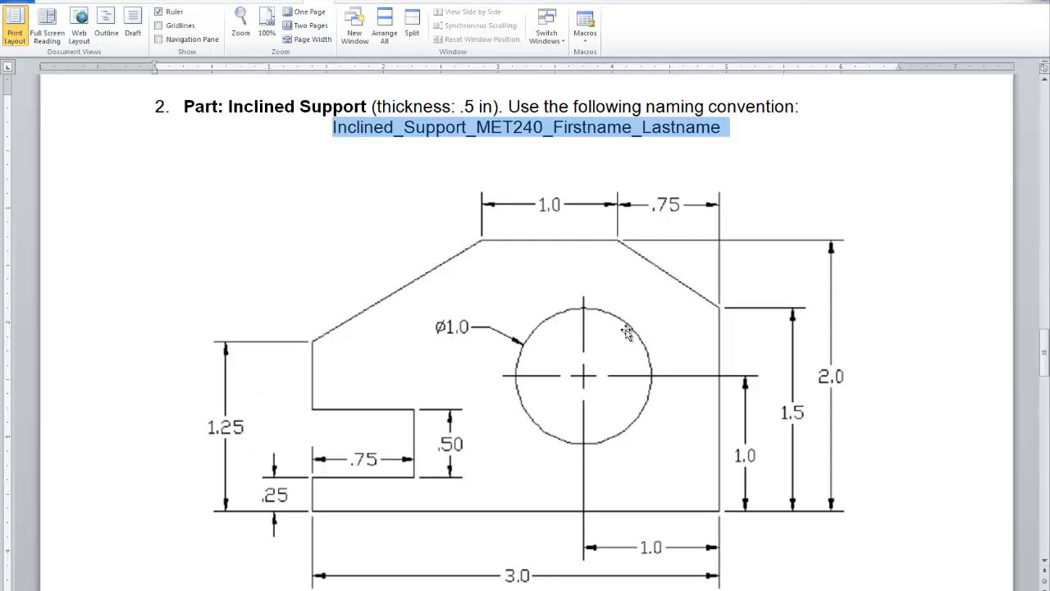
mouse_move(545, 407)
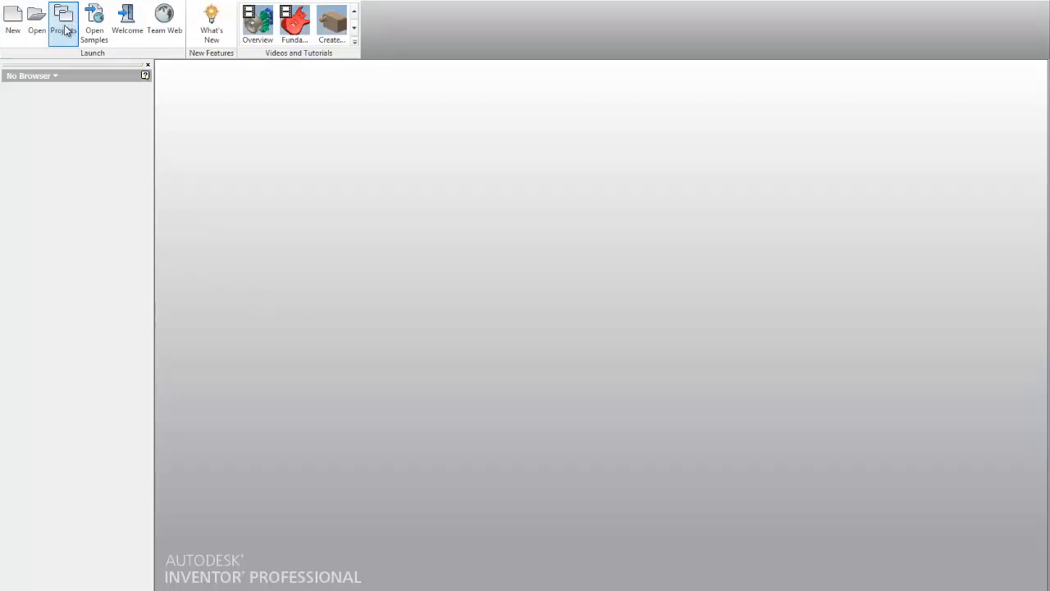
mouse_move(63, 20)
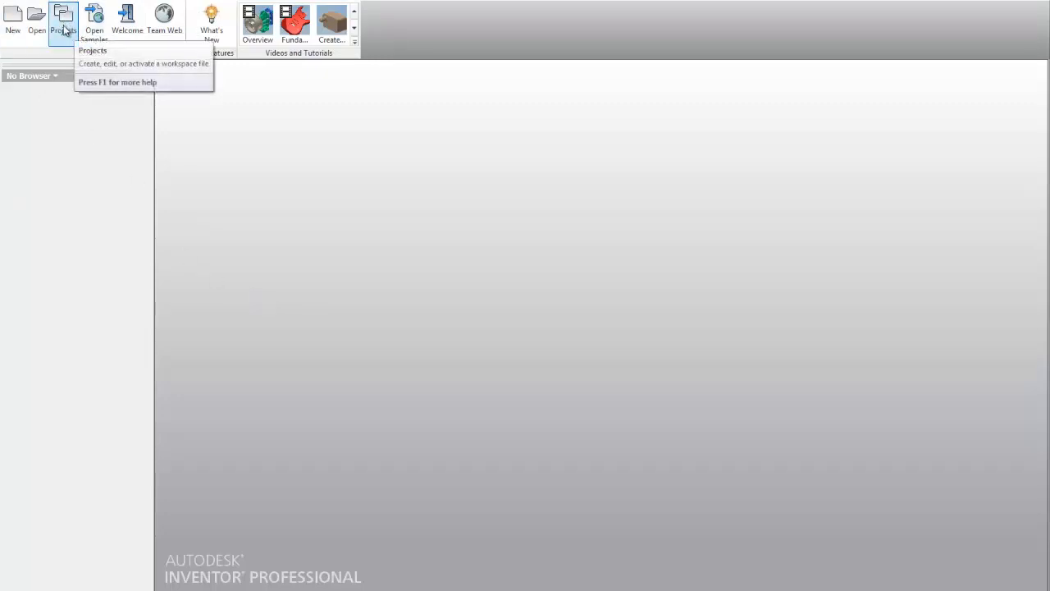
left_click(62, 20)
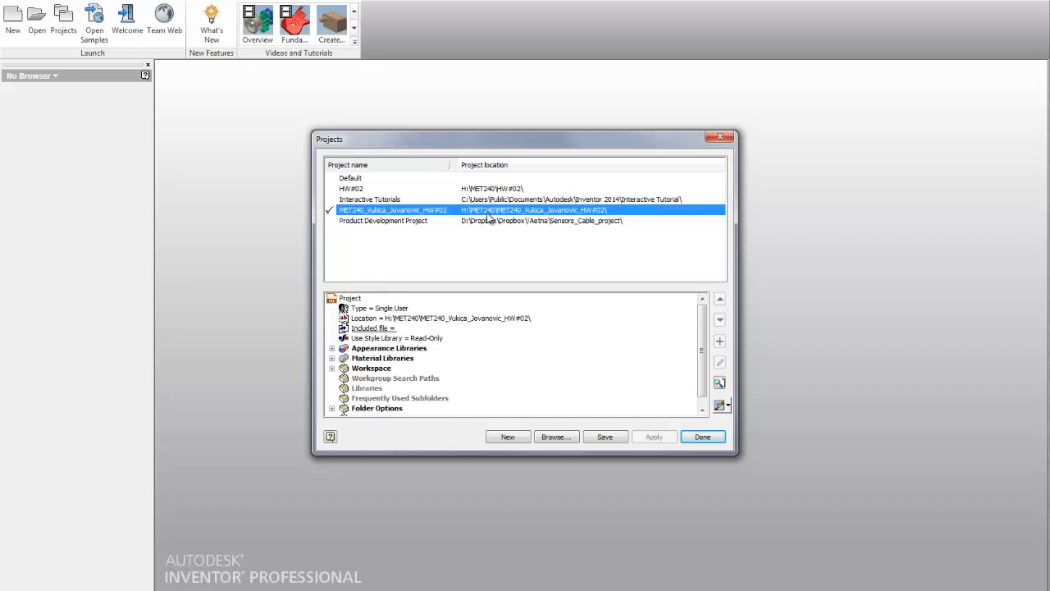
mouse_move(666, 299)
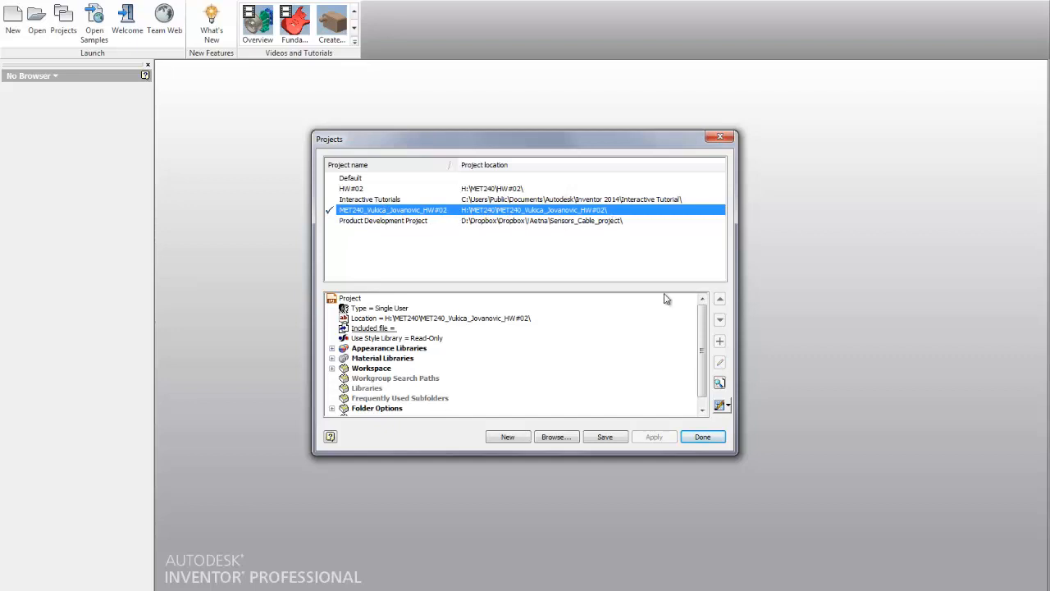
left_click(703, 436)
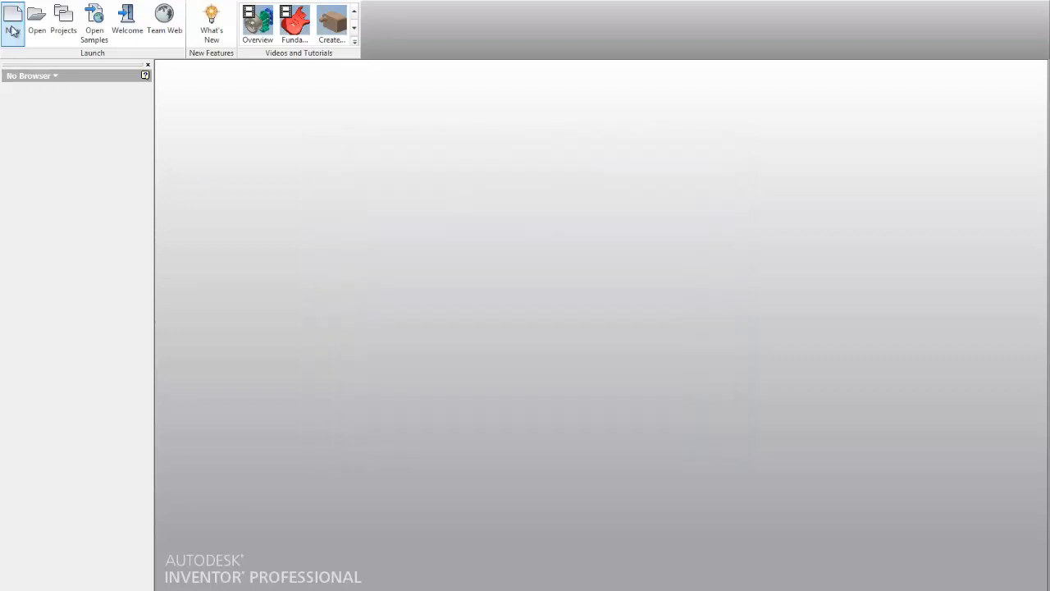
Create a new Standard (in).ipt part and save it as Inclined_Support_MET240 with the student's name 'Vuki'.
left_click(13, 17)
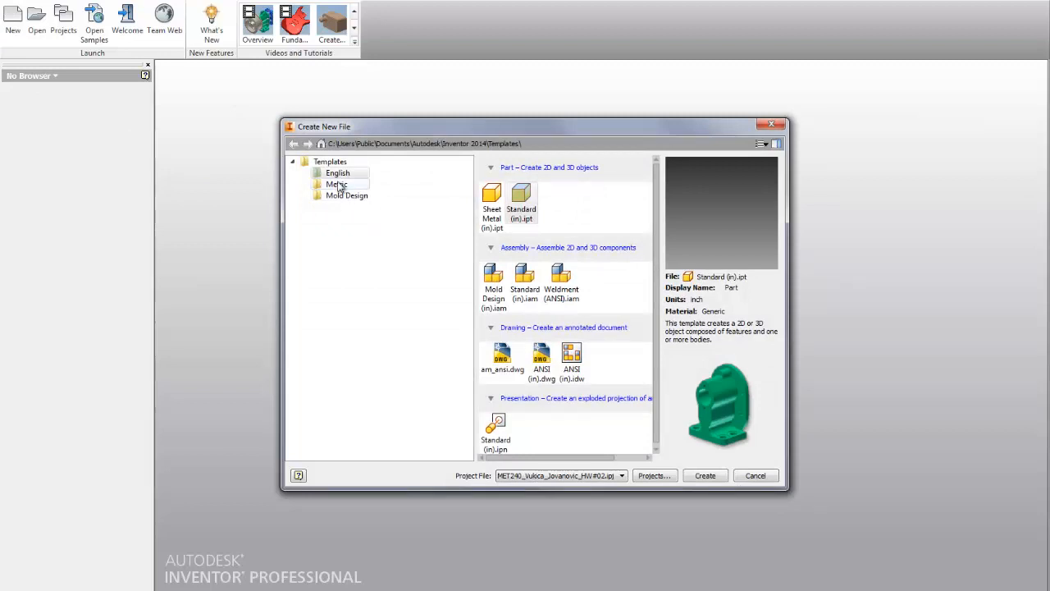
left_click(522, 196)
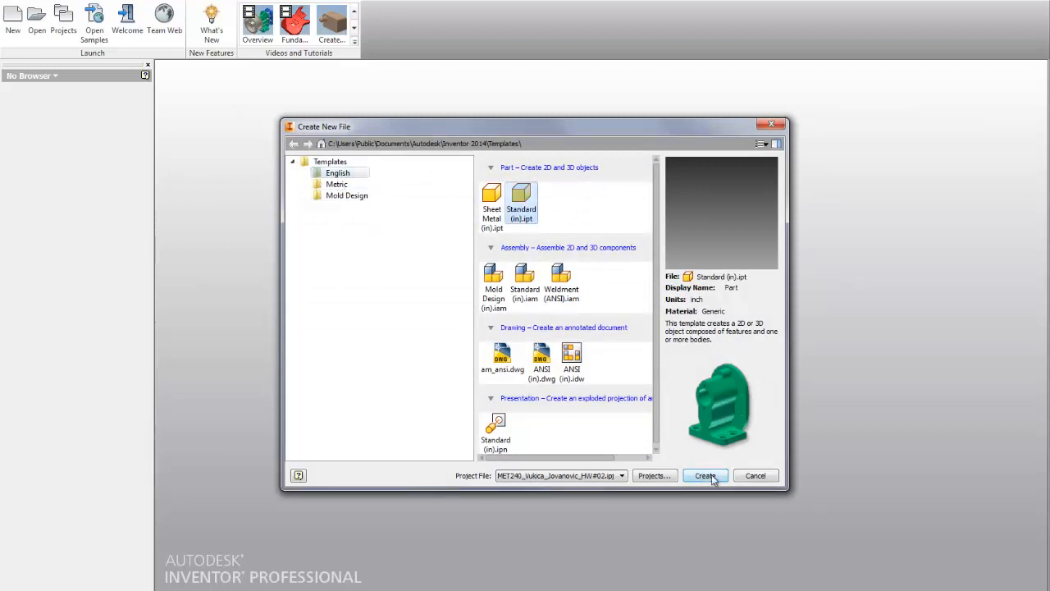
left_click(704, 476)
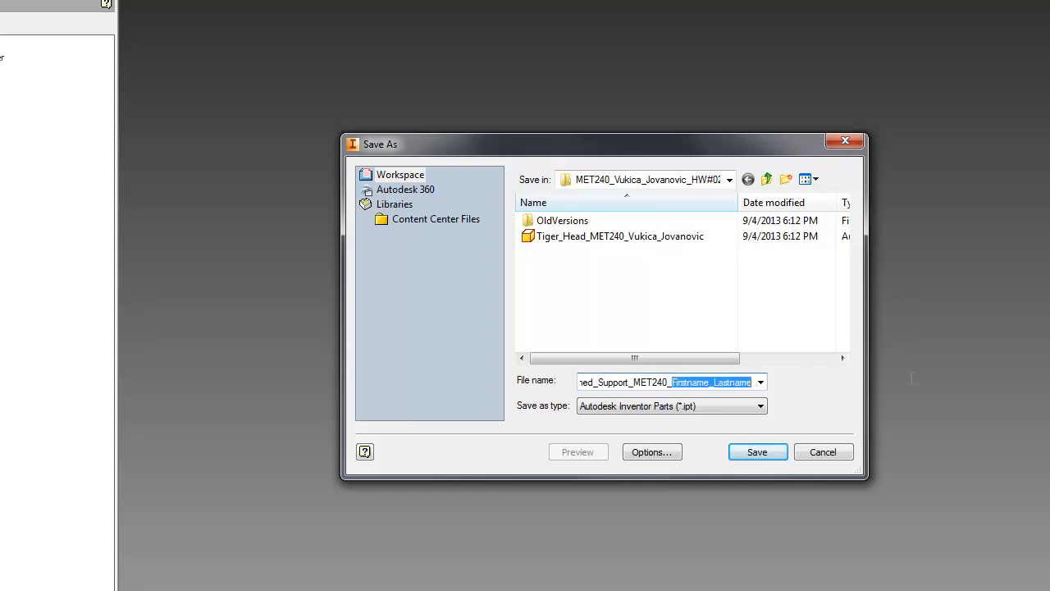
type("Vukic")
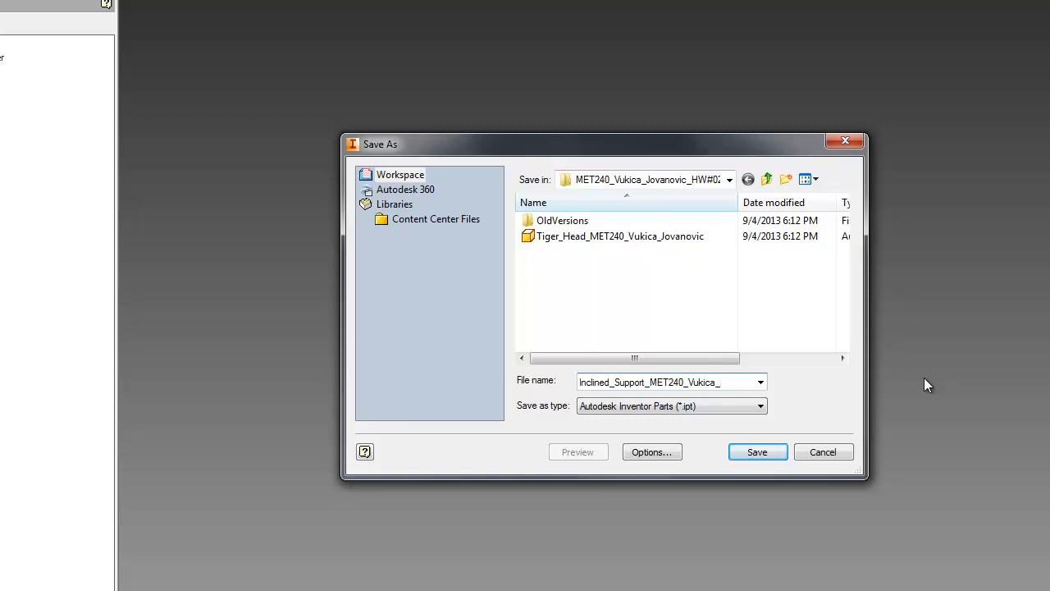
left_click(755, 451)
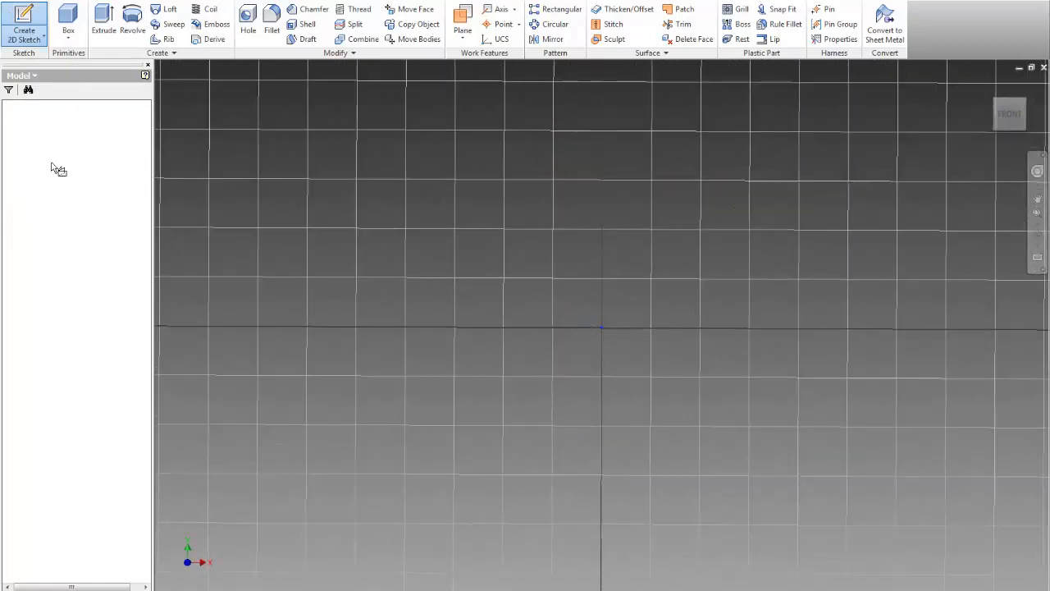
Sketch a two-point rectangle dimensioned 3.000 wide by 2.000 tall.
left_click(23, 23)
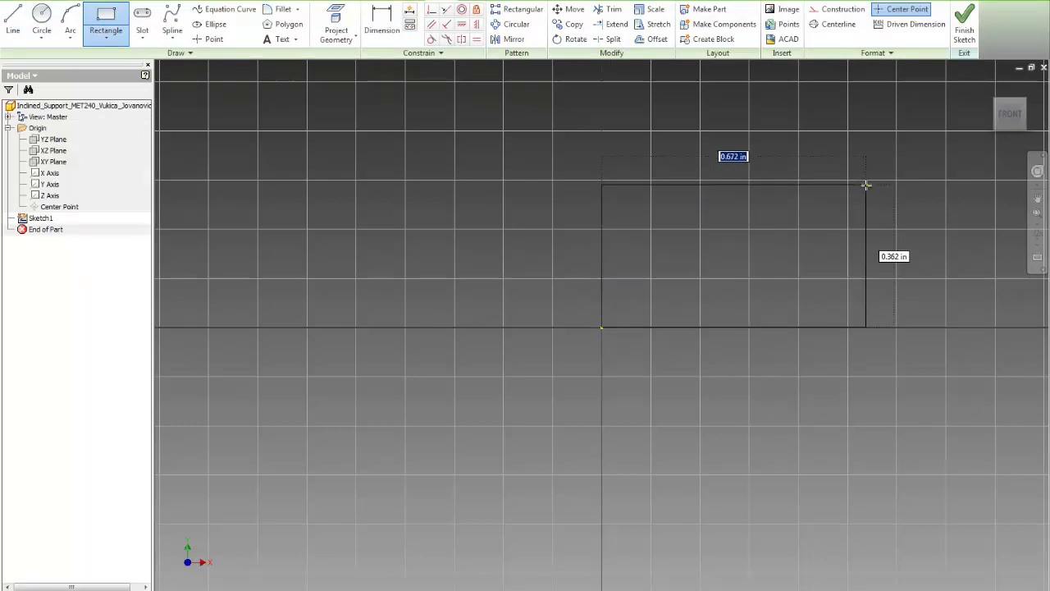
left_click(380, 25)
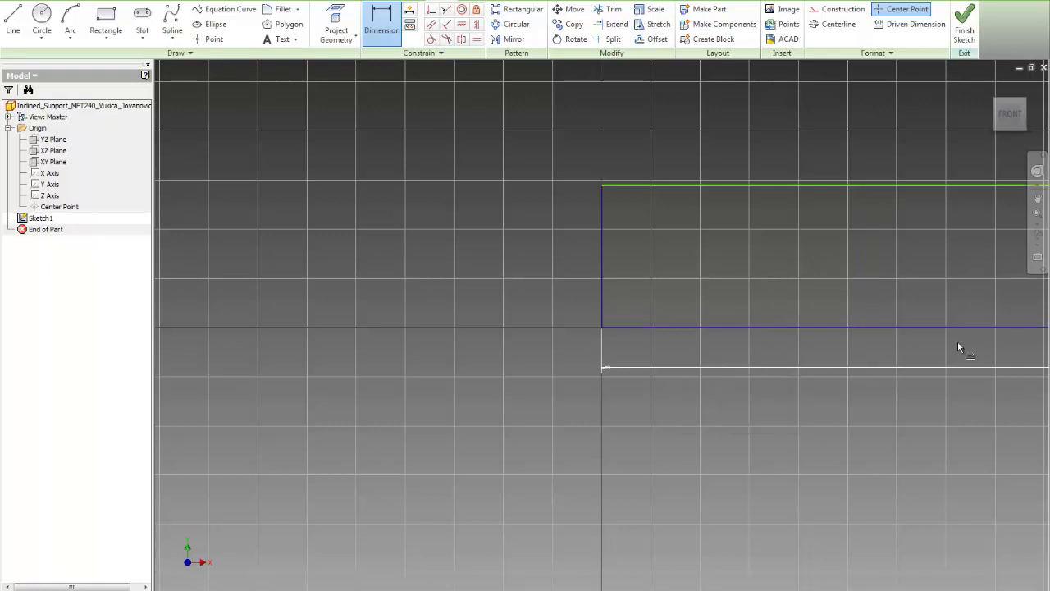
left_click(521, 255)
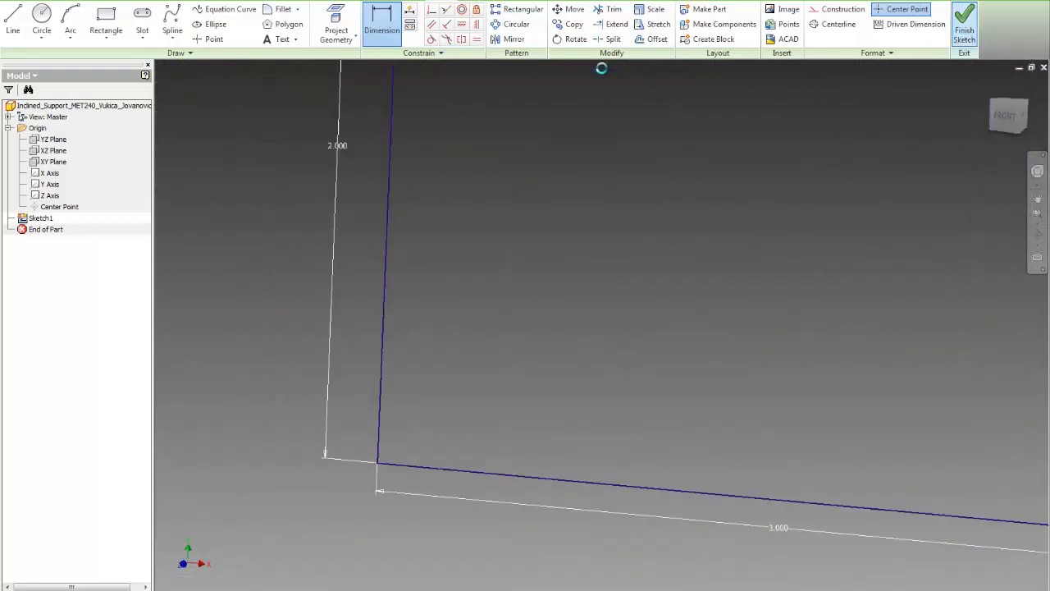
left_click(965, 23)
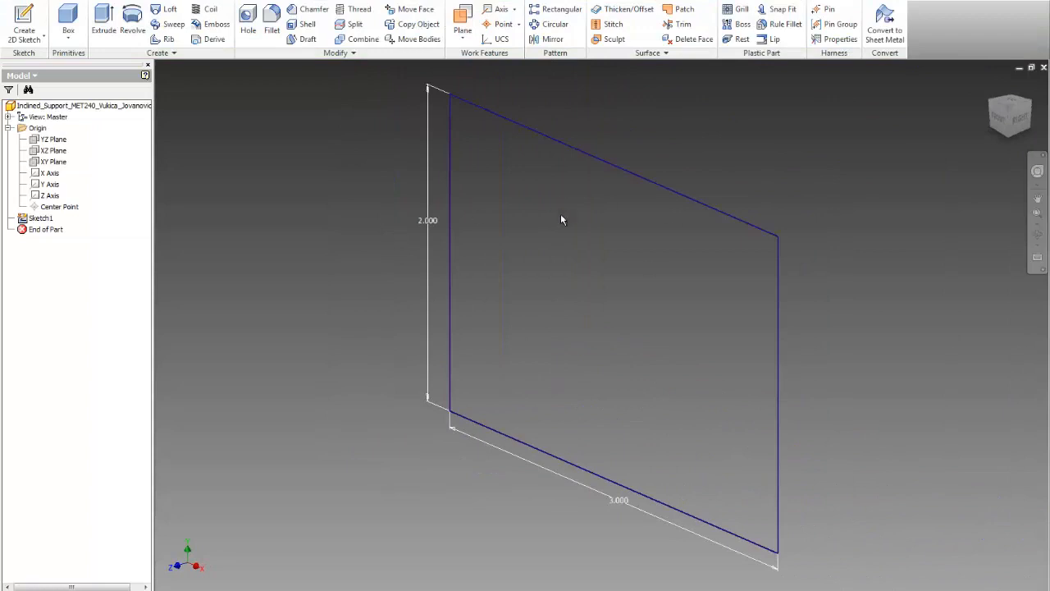
Extrude the rectangle 0.5 in into a solid block, then return to the reference drawing document.
left_click(103, 16)
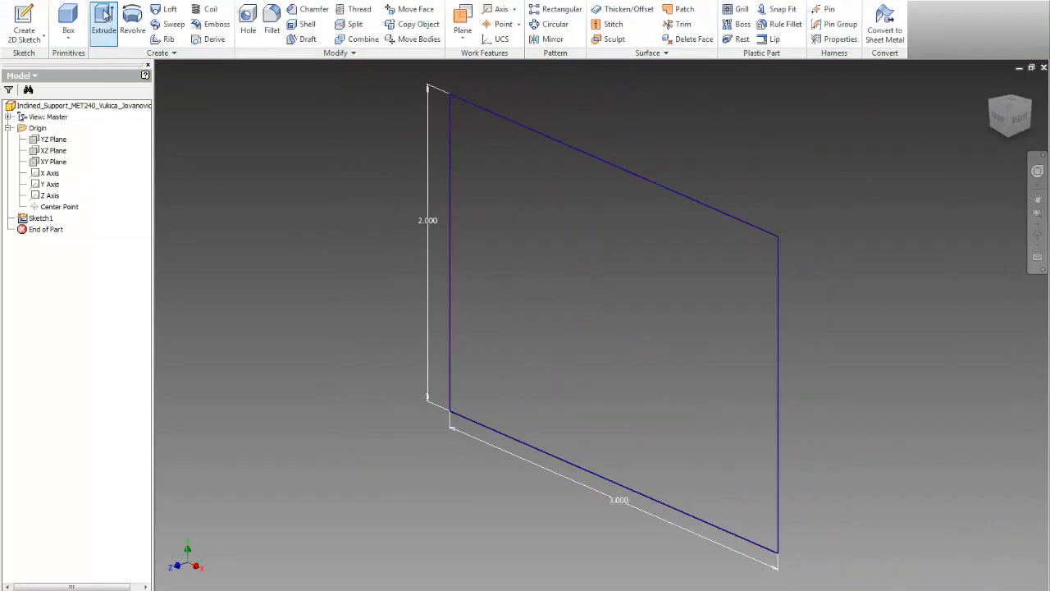
left_click(104, 20)
type("0.5")
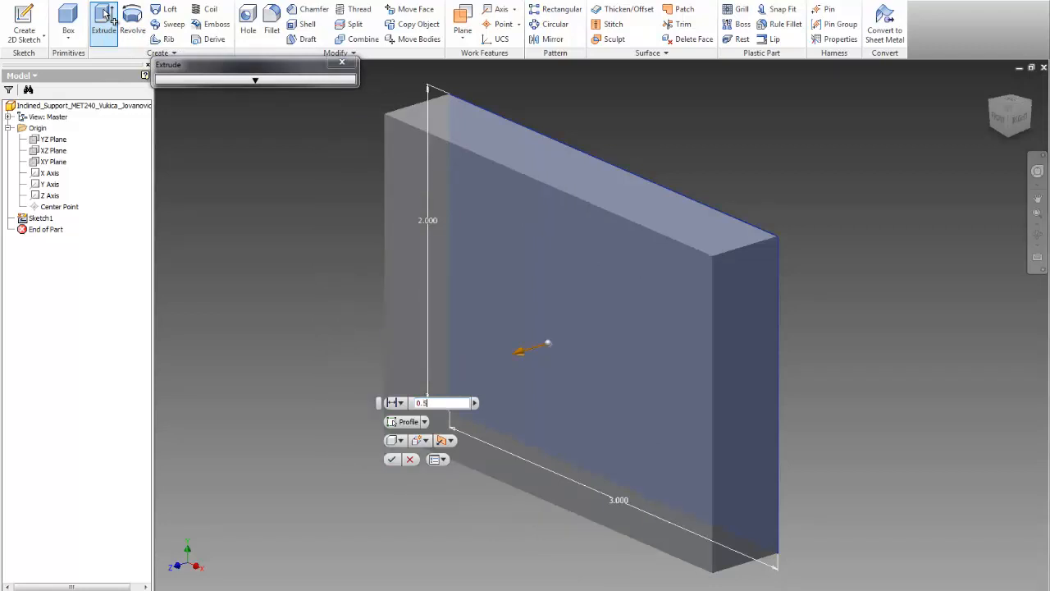
left_click(390, 460)
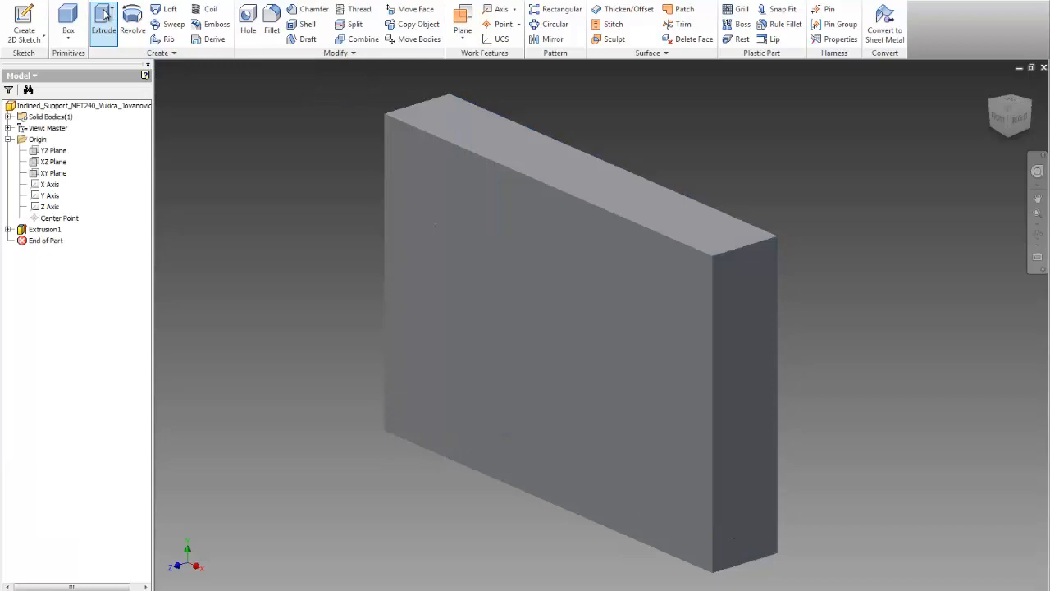
left_click(51, 116)
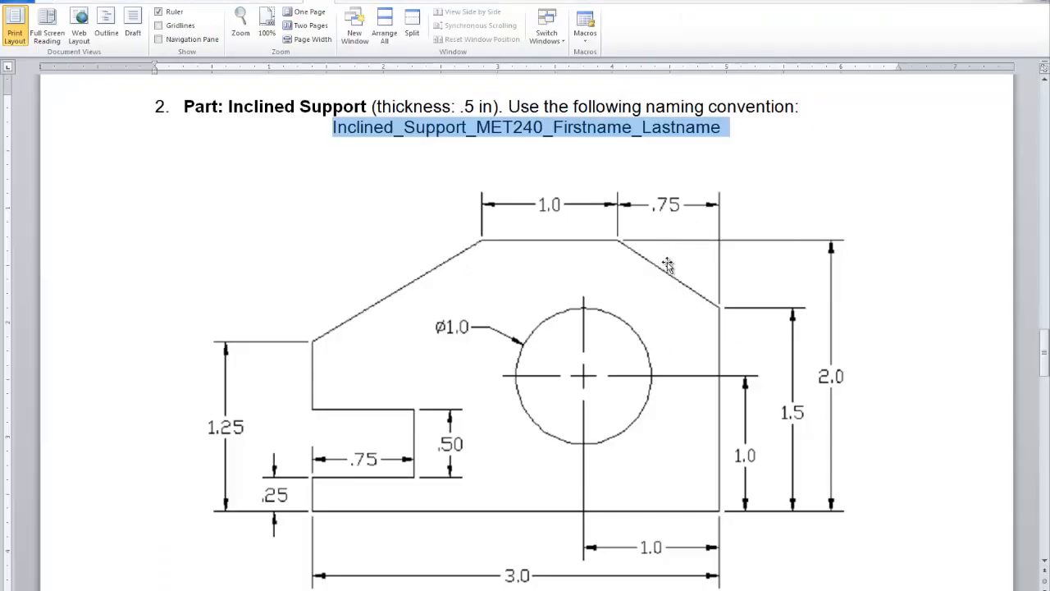
mouse_move(656, 207)
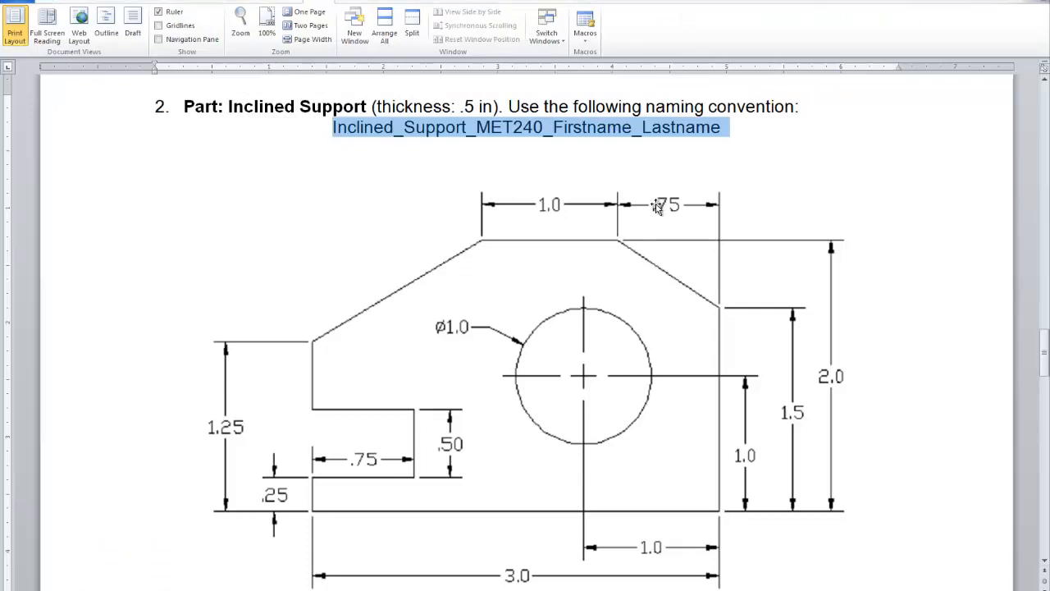
mouse_move(677, 215)
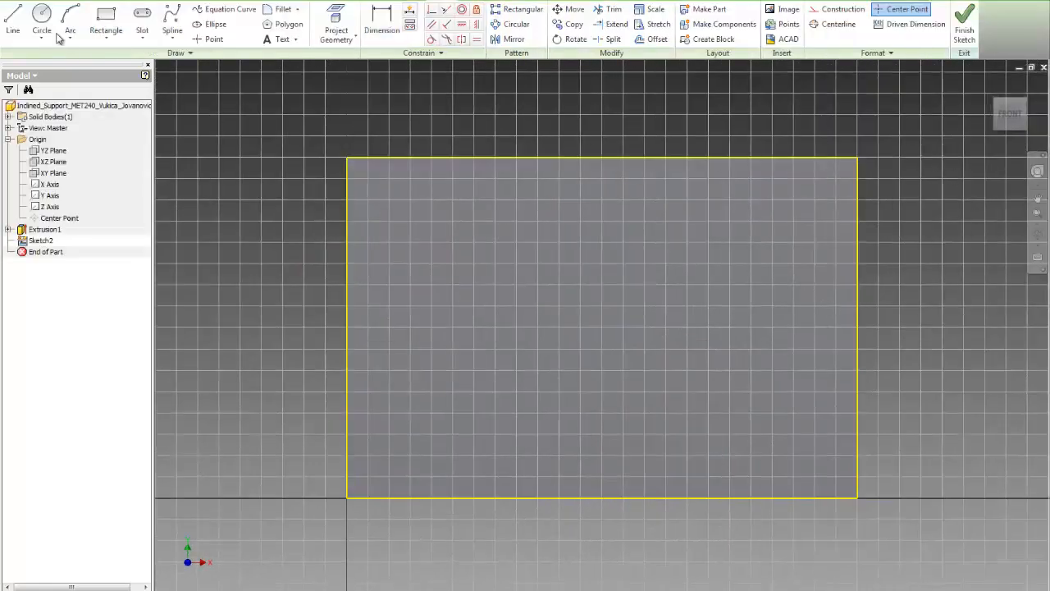
Draw a diagonal line across the top-right corner dimensioned 0.75 wide and 1.5 high.
left_click(13, 13)
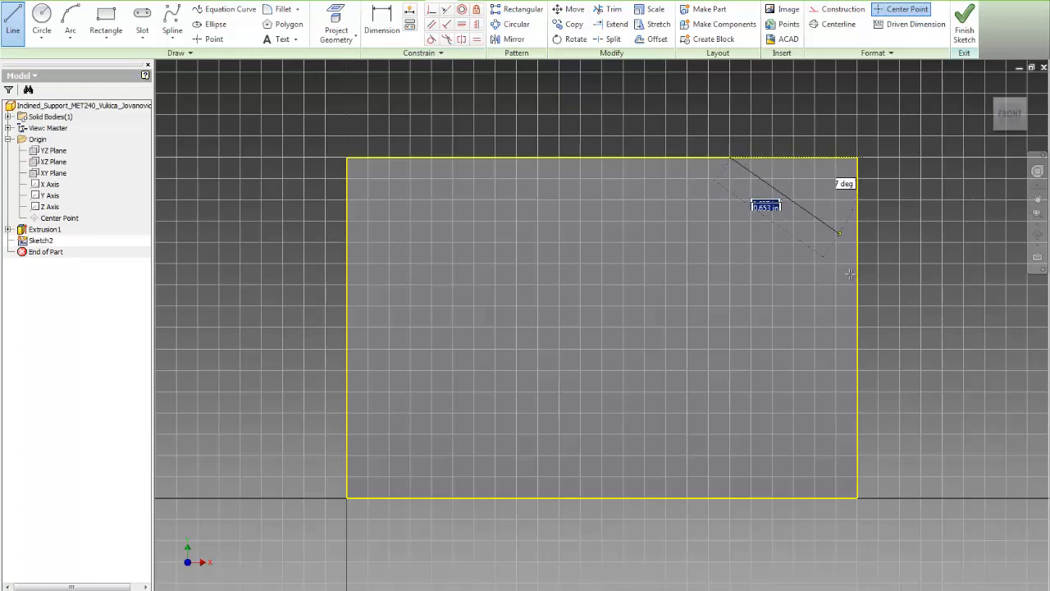
left_click(857, 301)
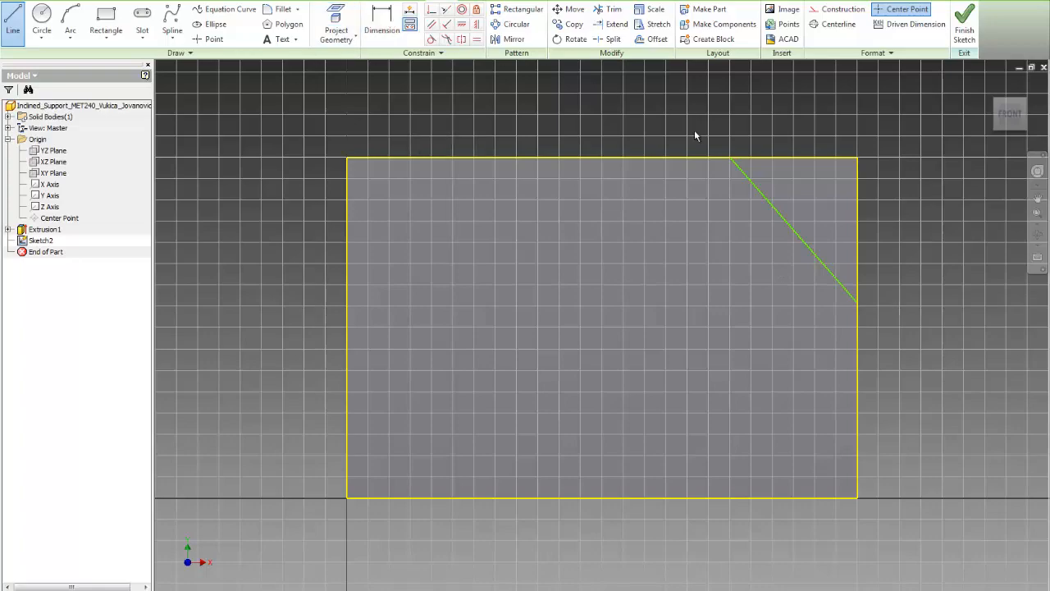
left_click(380, 24)
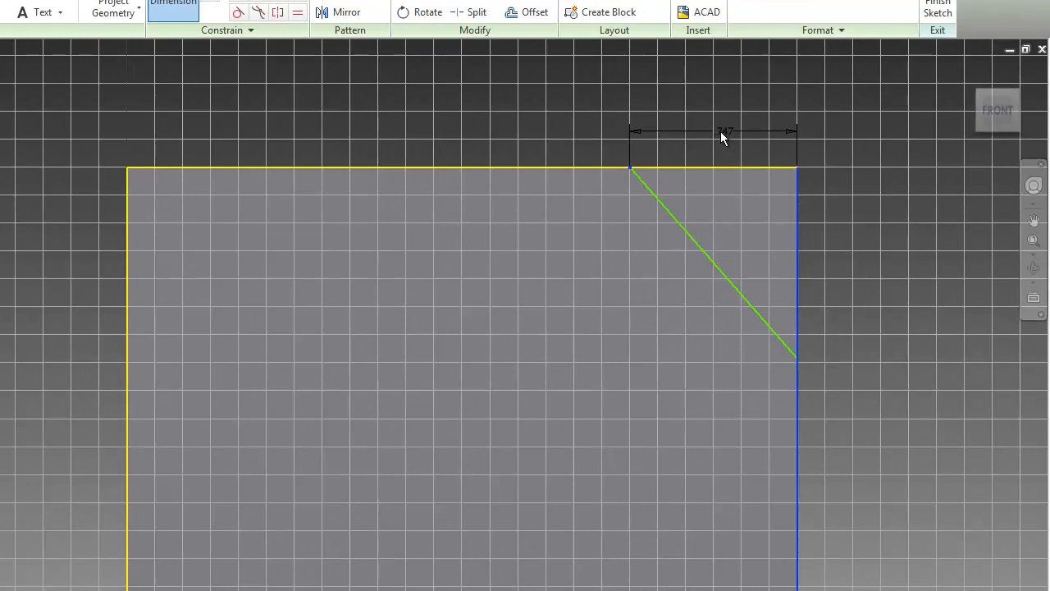
left_click(726, 131)
type(".750")
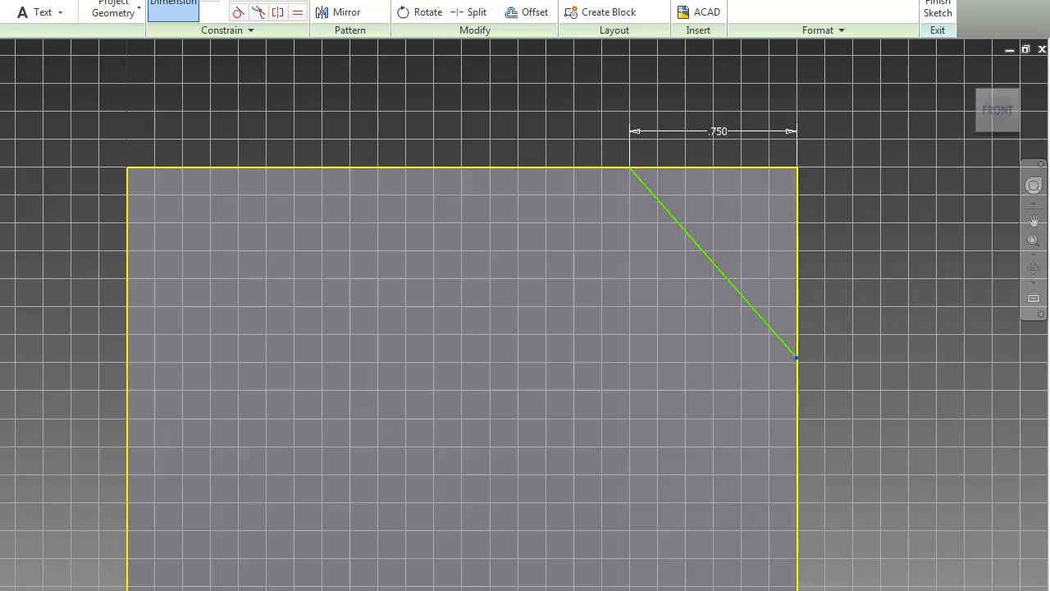
left_click(796, 358)
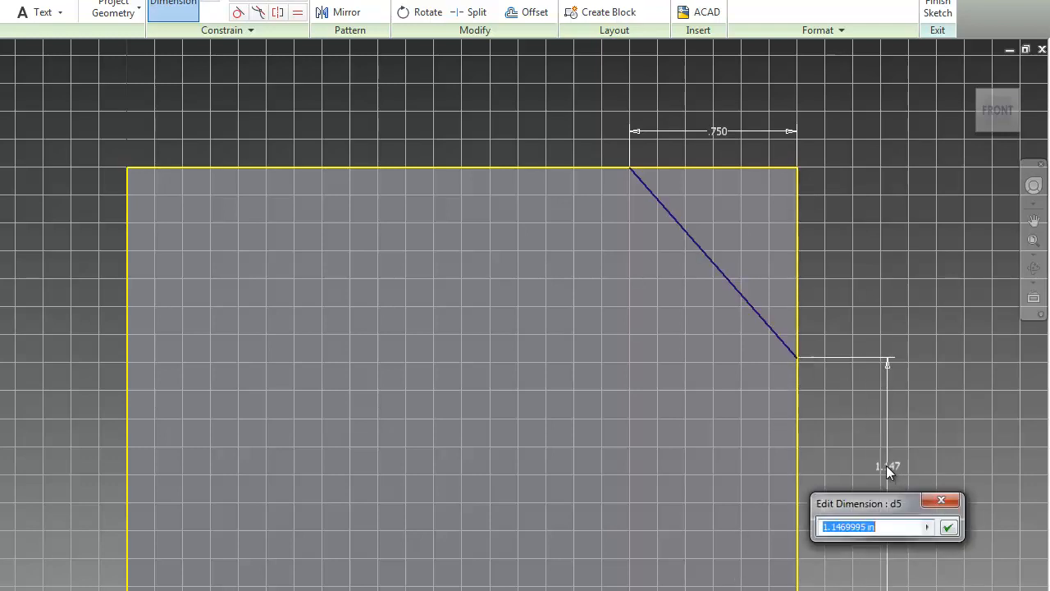
type("1.5")
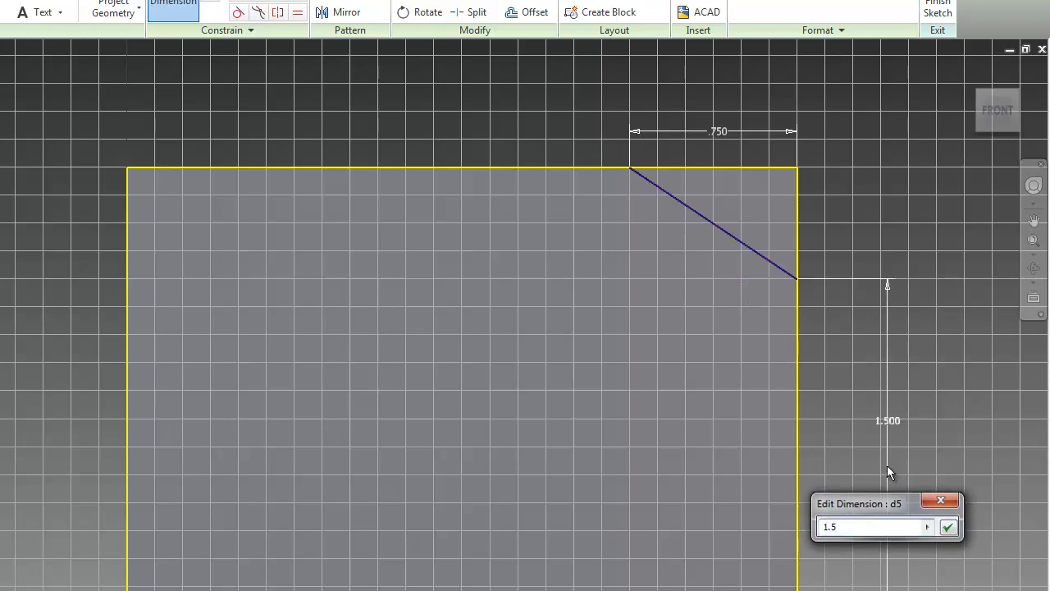
left_click(949, 527)
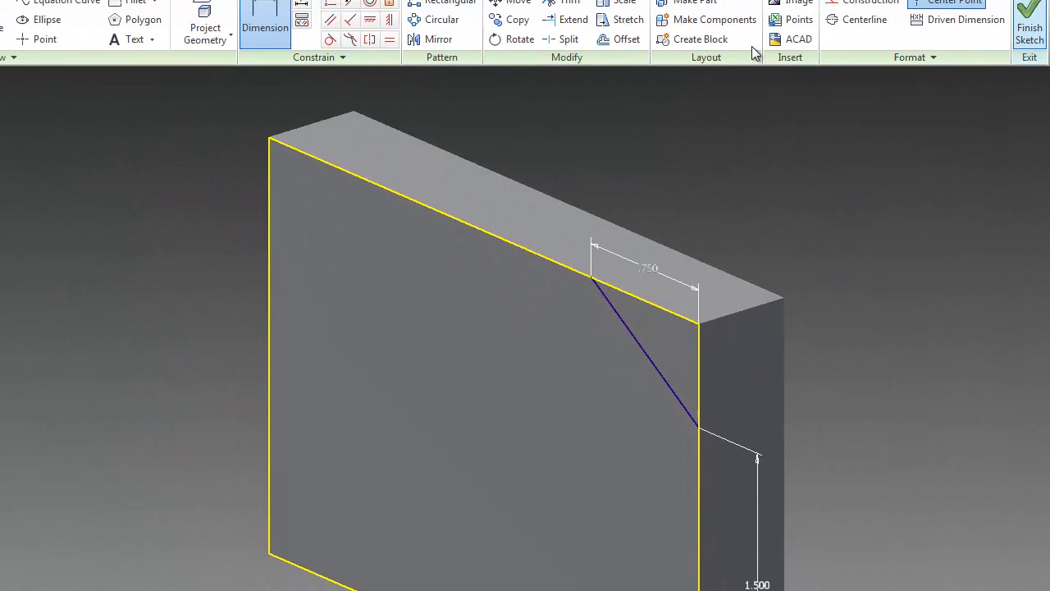
Finish the sketch and cut-extrude the small corner triangle to remove the top-right corner.
left_click(1029, 23)
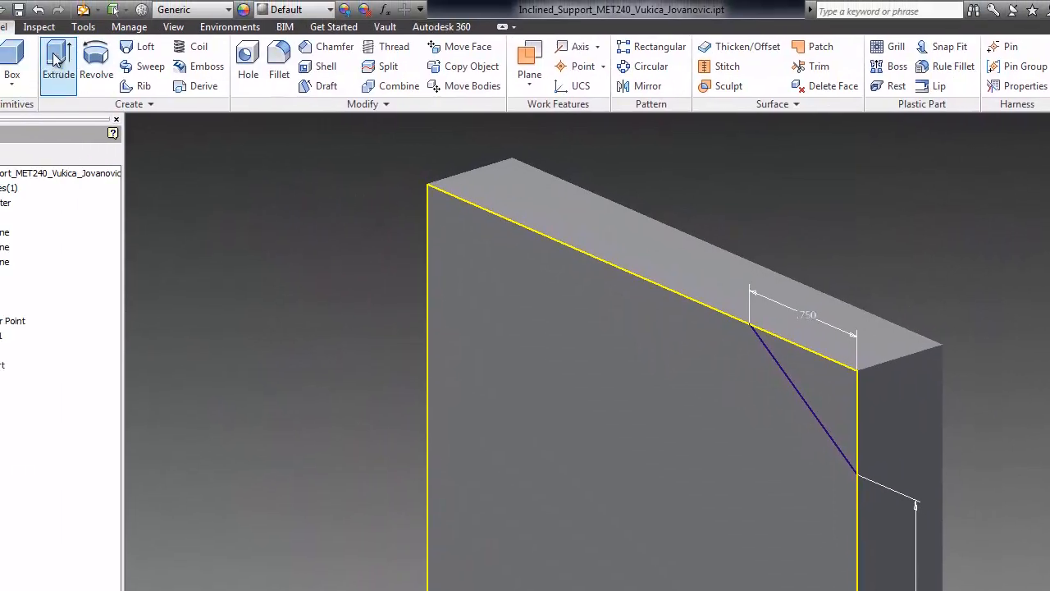
left_click(59, 65)
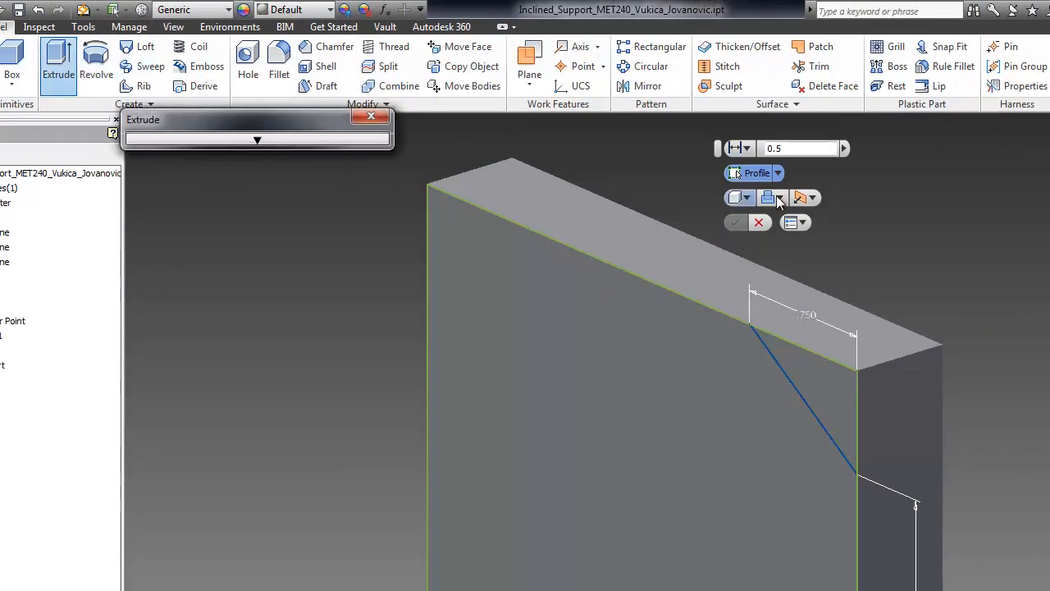
left_click(781, 197)
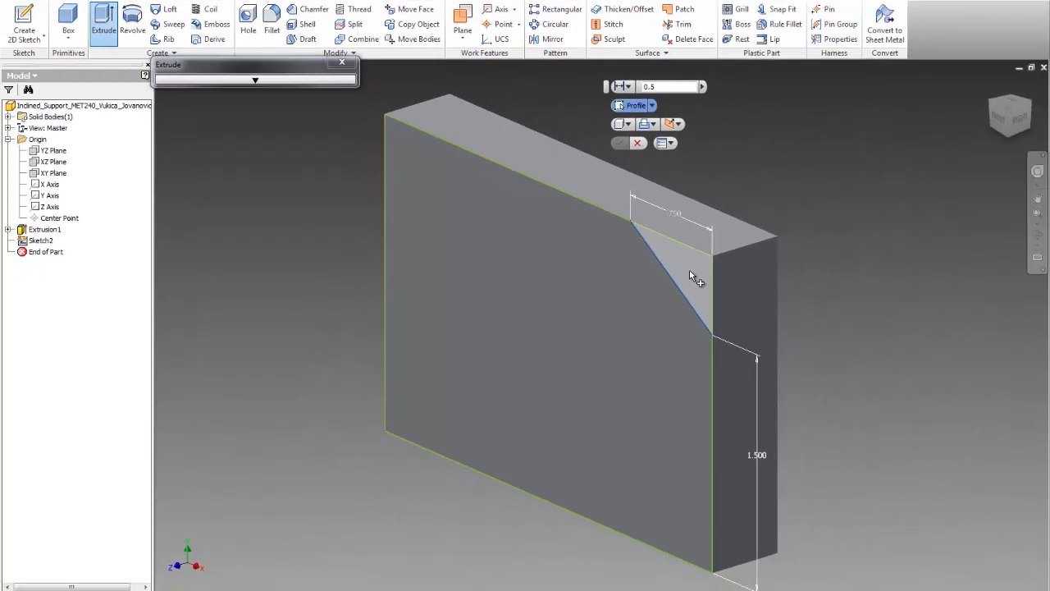
left_click(693, 275)
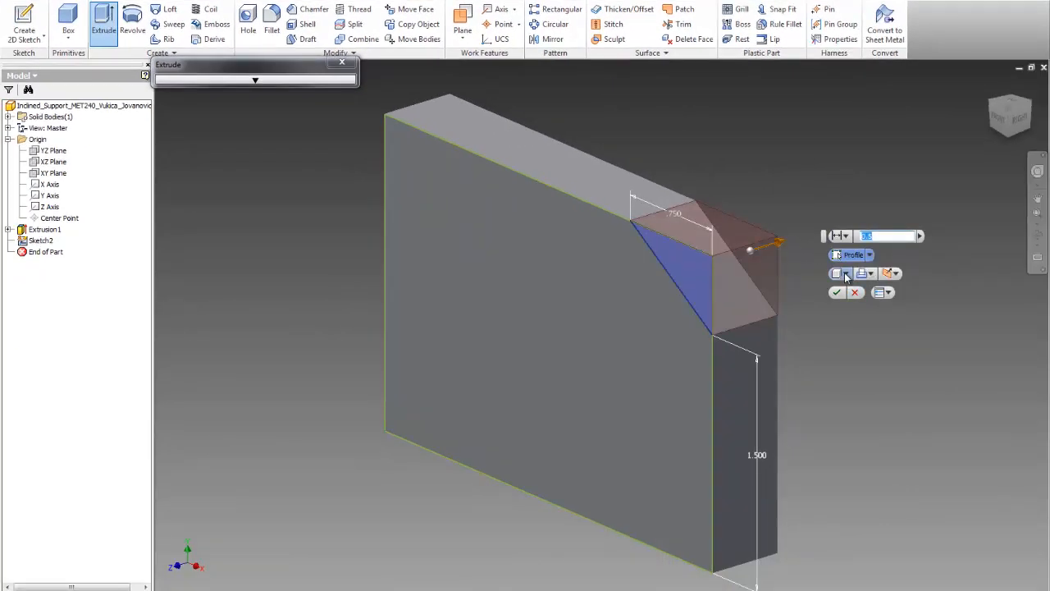
left_click(850, 236)
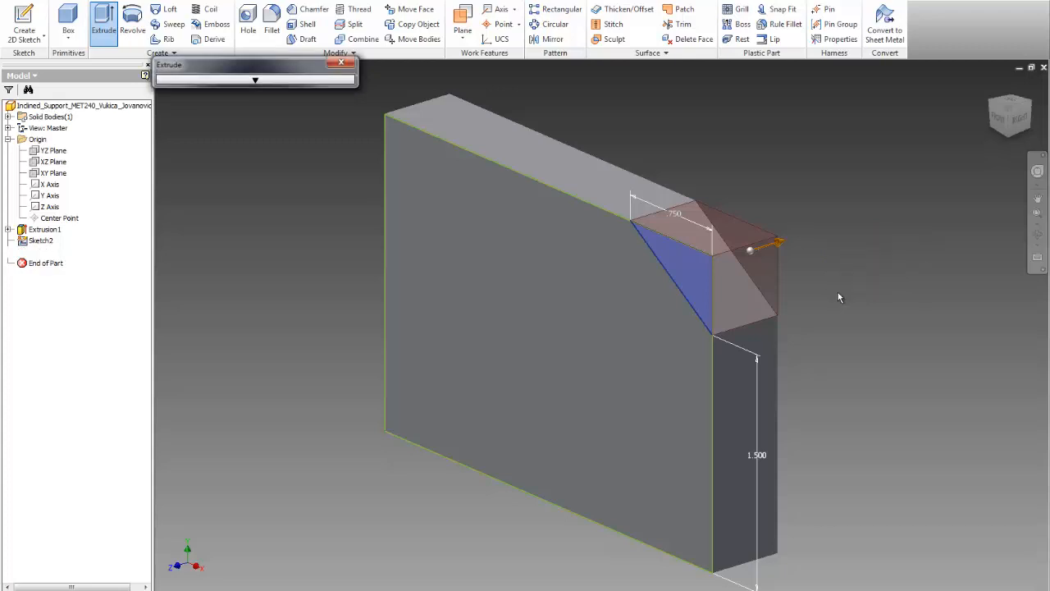
left_click(328, 62)
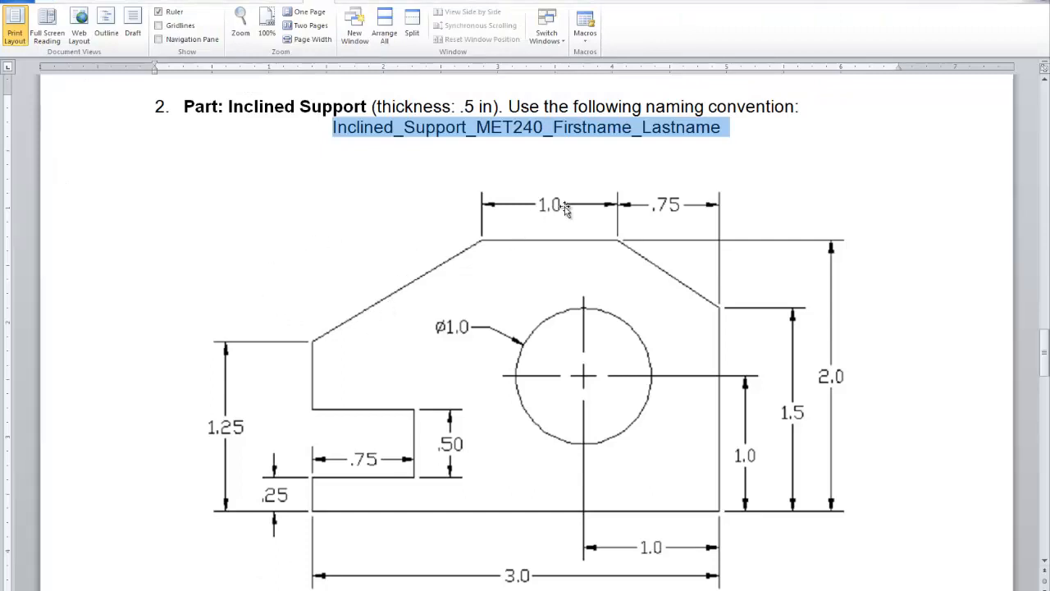
mouse_move(286, 502)
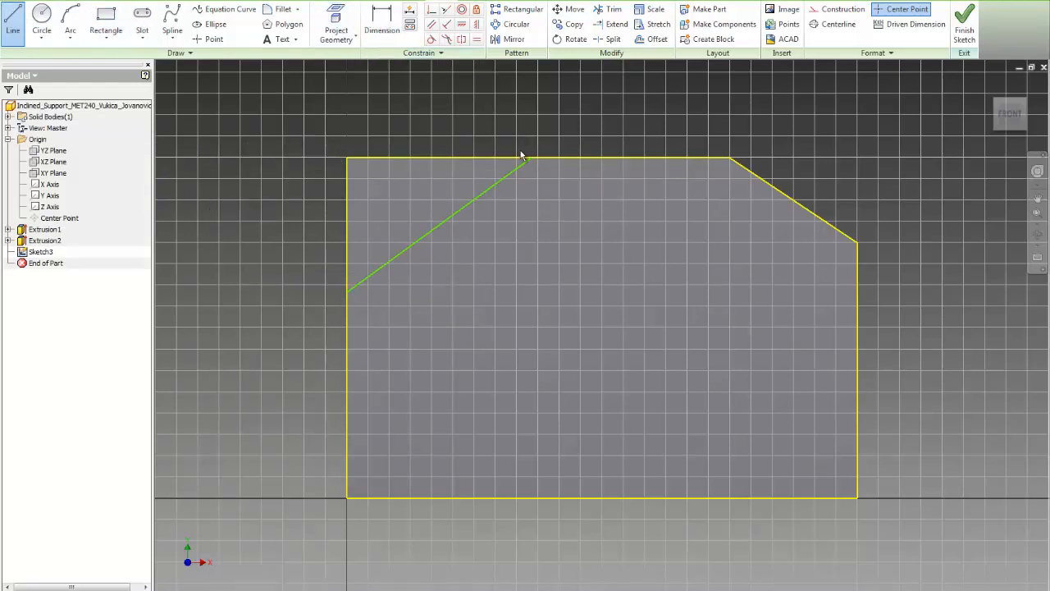
Draw the top-left diagonal dimensioned 1.0 flat top and 1.25 side height, then finish the sketch.
left_click(381, 25)
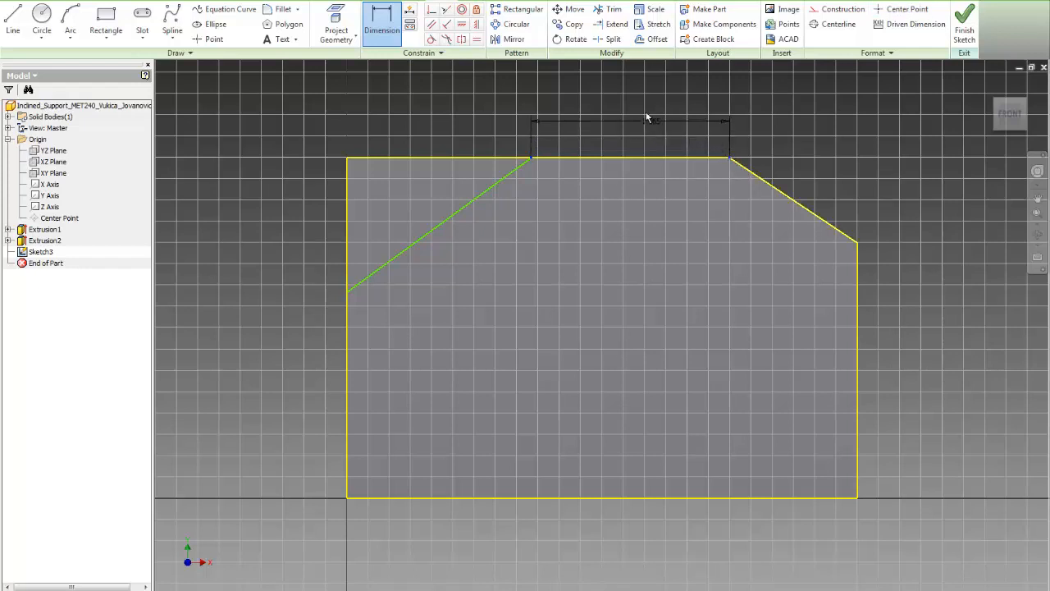
left_click(630, 120)
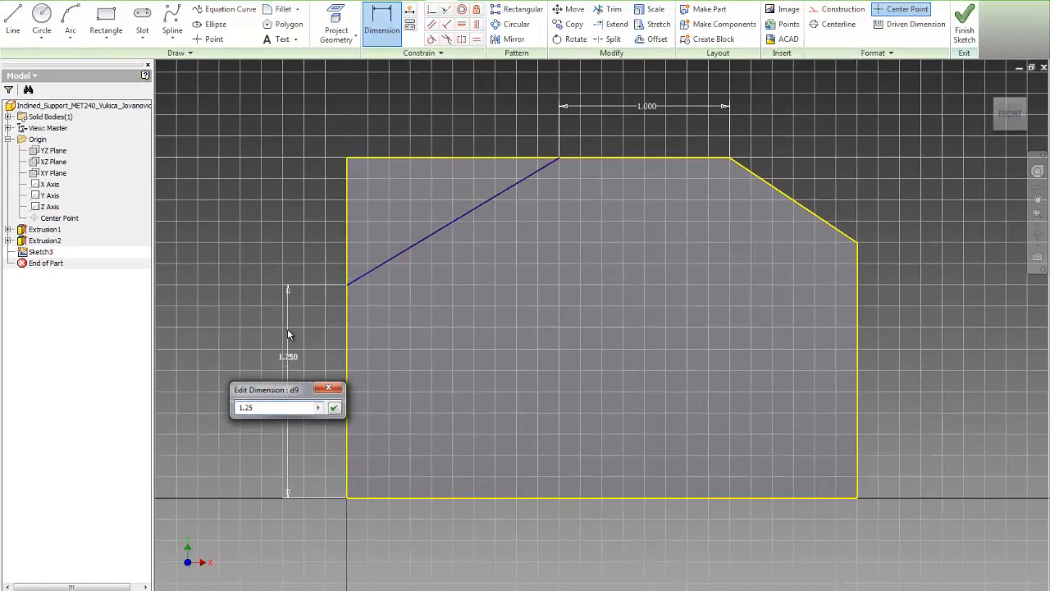
left_click(334, 407)
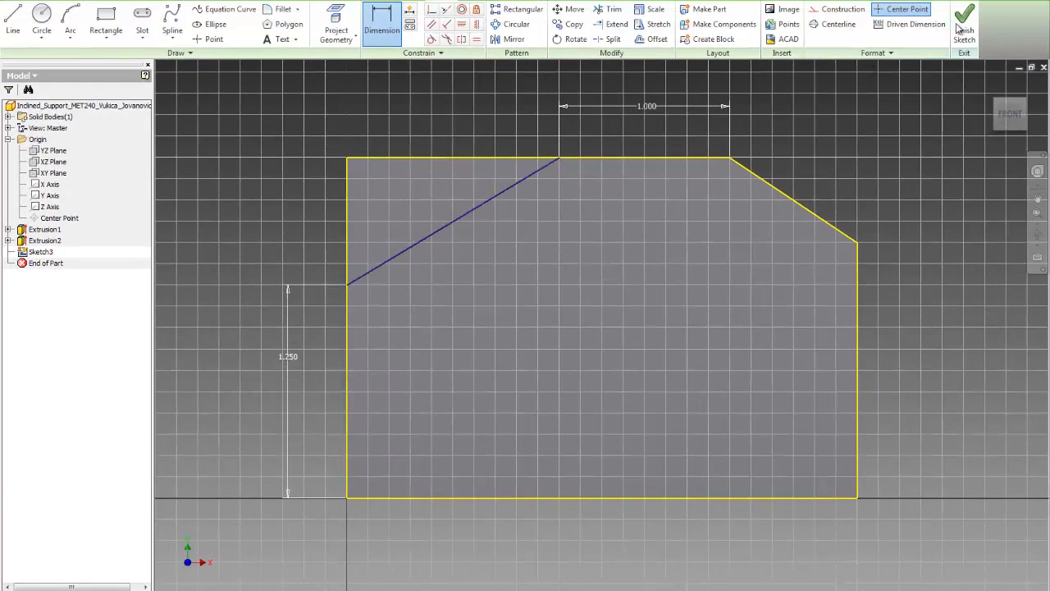
left_click(964, 25)
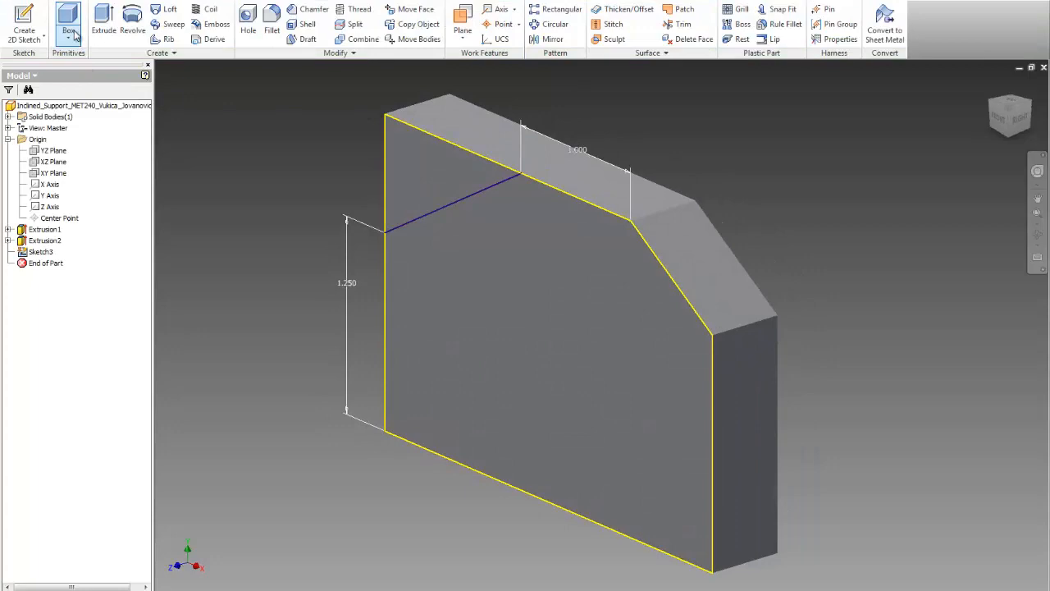
Cut-extrude the top-left corner triangle through the whole block thickness.
left_click(103, 20)
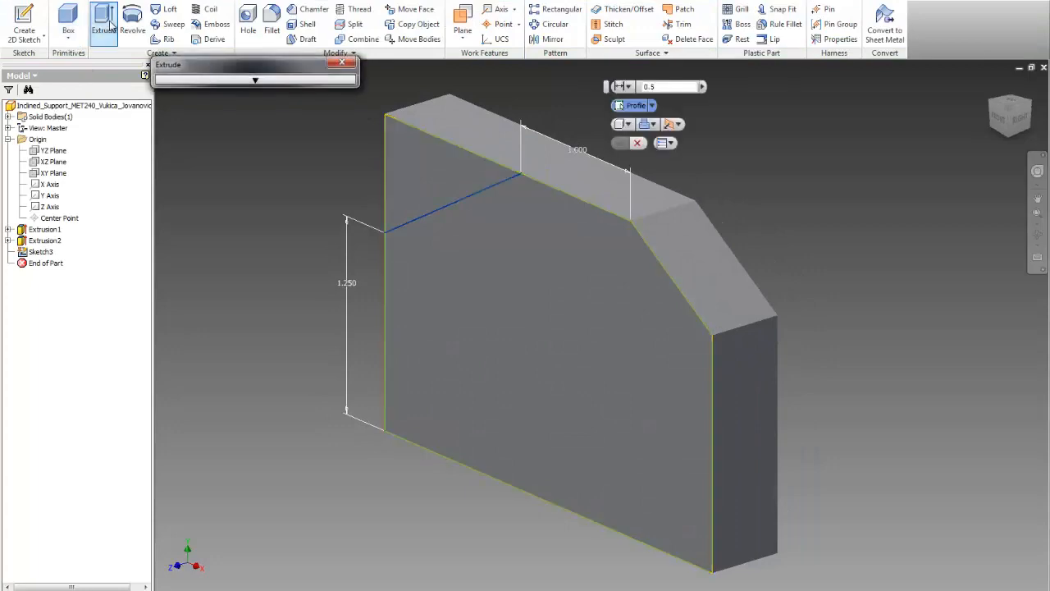
left_click(538, 197)
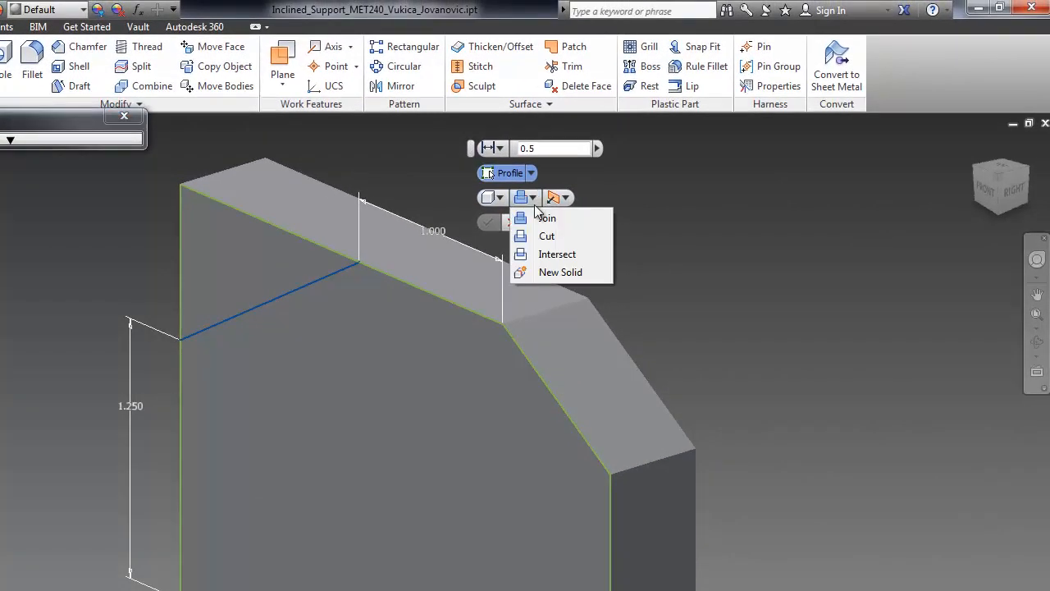
left_click(548, 217)
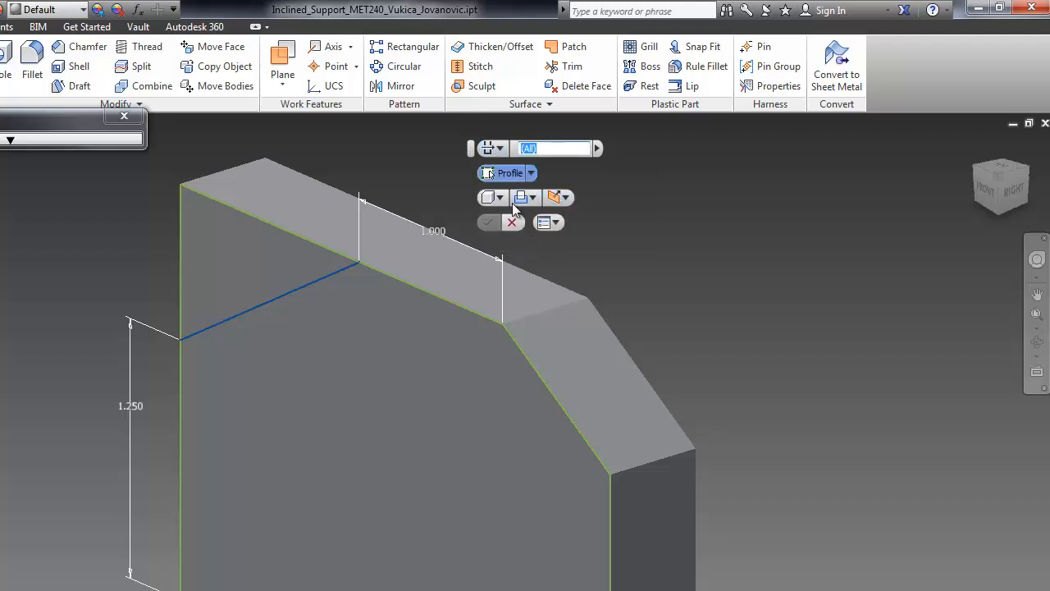
mouse_move(473, 217)
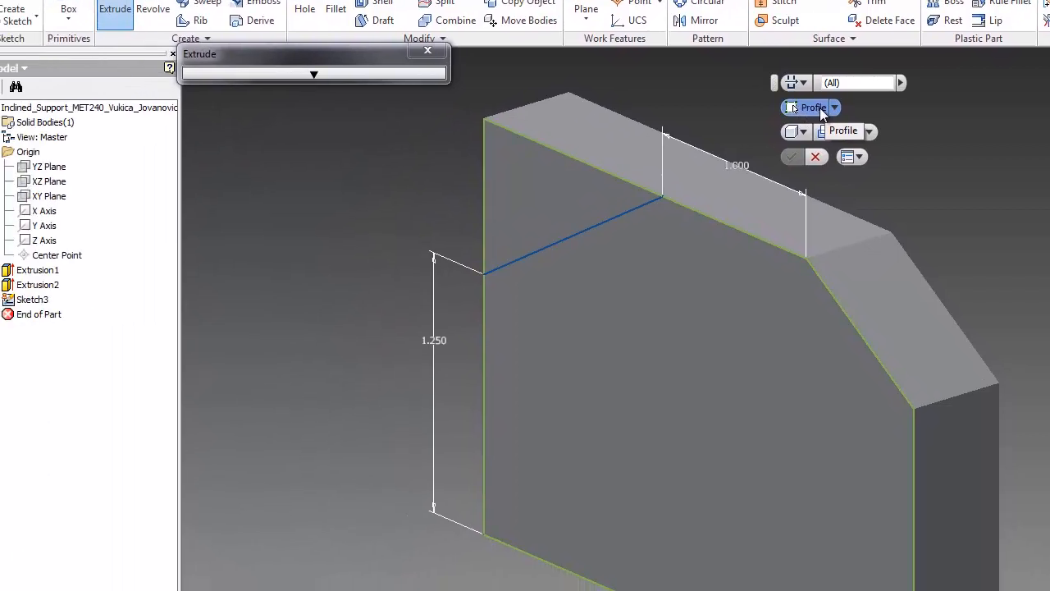
left_click(574, 189)
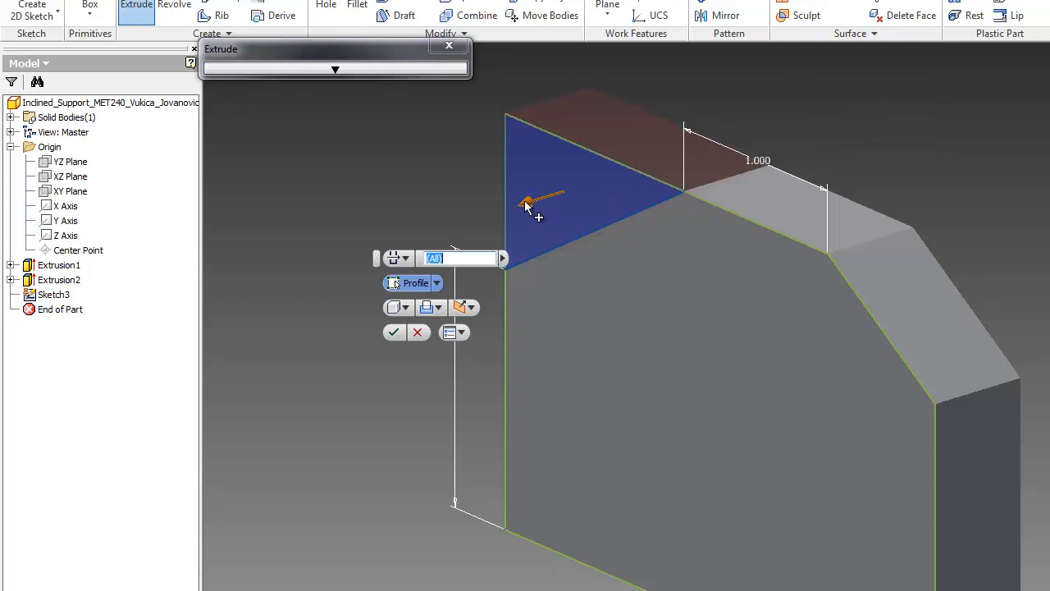
left_click(476, 307)
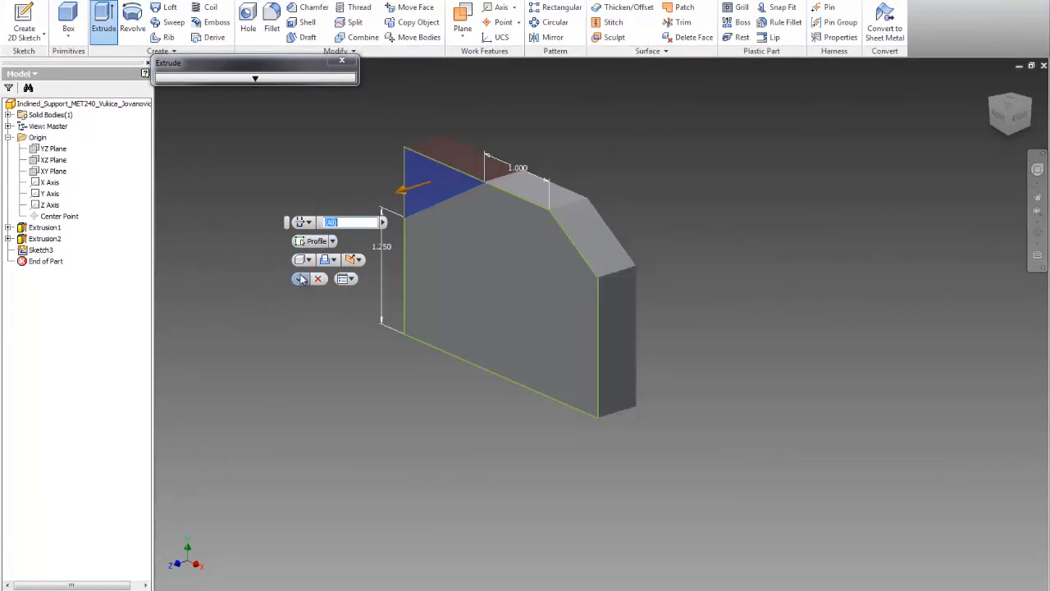
left_click(299, 279)
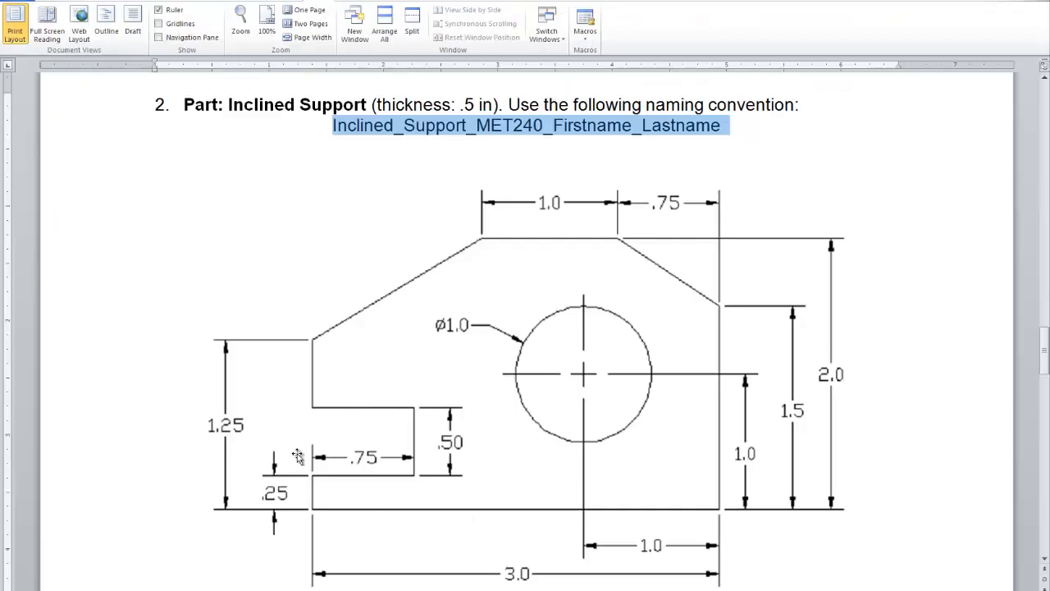
mouse_move(309, 491)
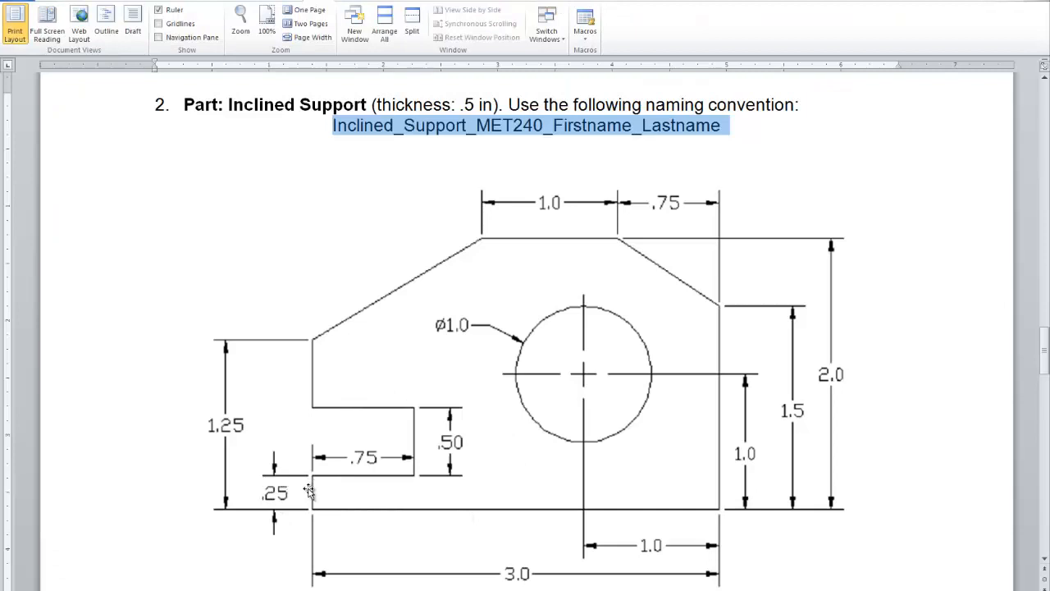
mouse_move(357, 459)
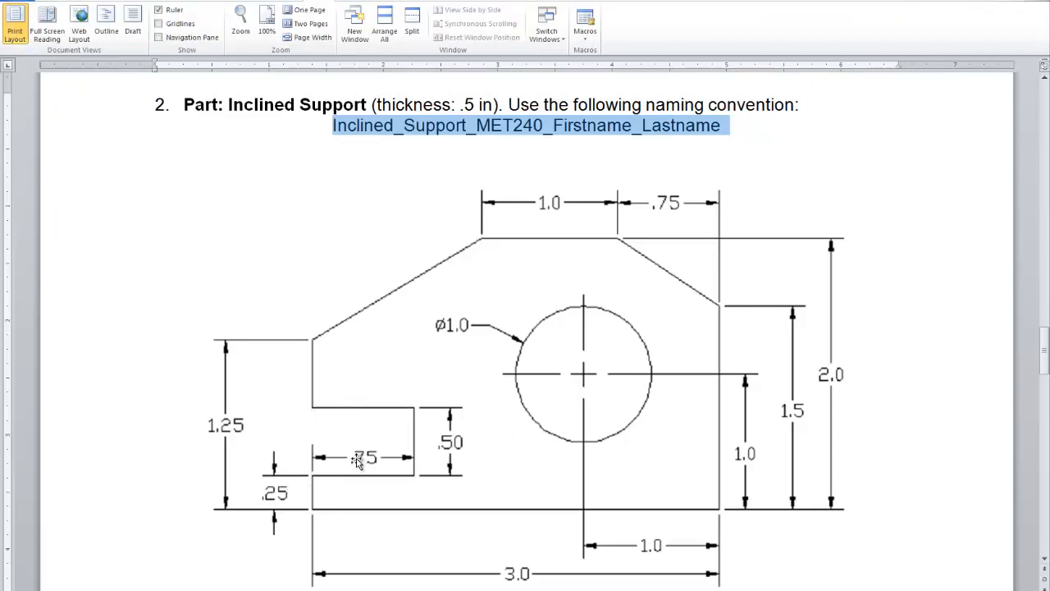
mouse_move(451, 443)
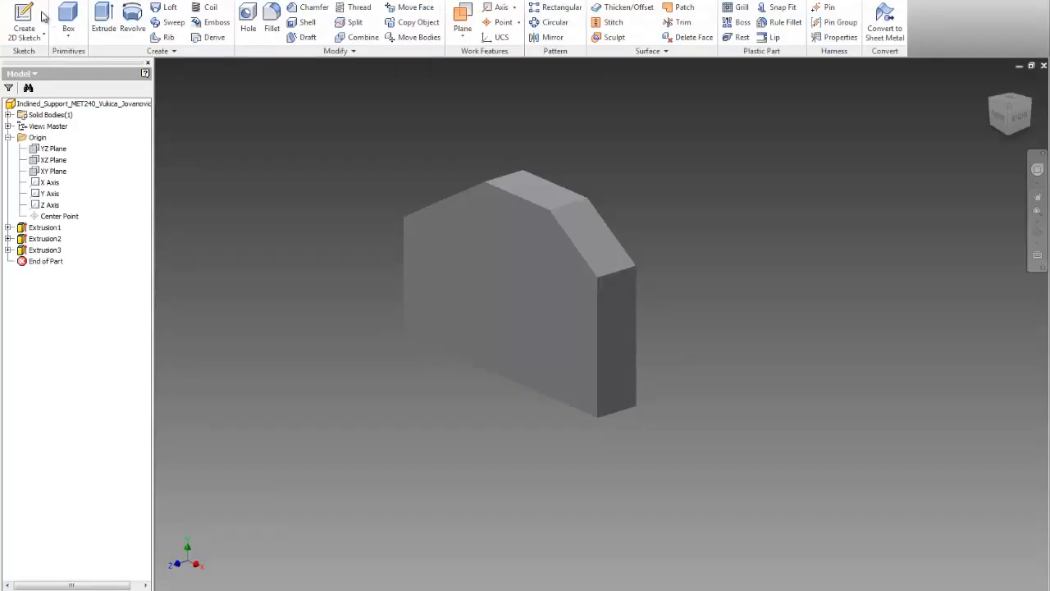
Sketch the notch rectangle dimensioned .750 wide, .500 tall and .250 above the bottom edge, then finish.
left_click(458, 259)
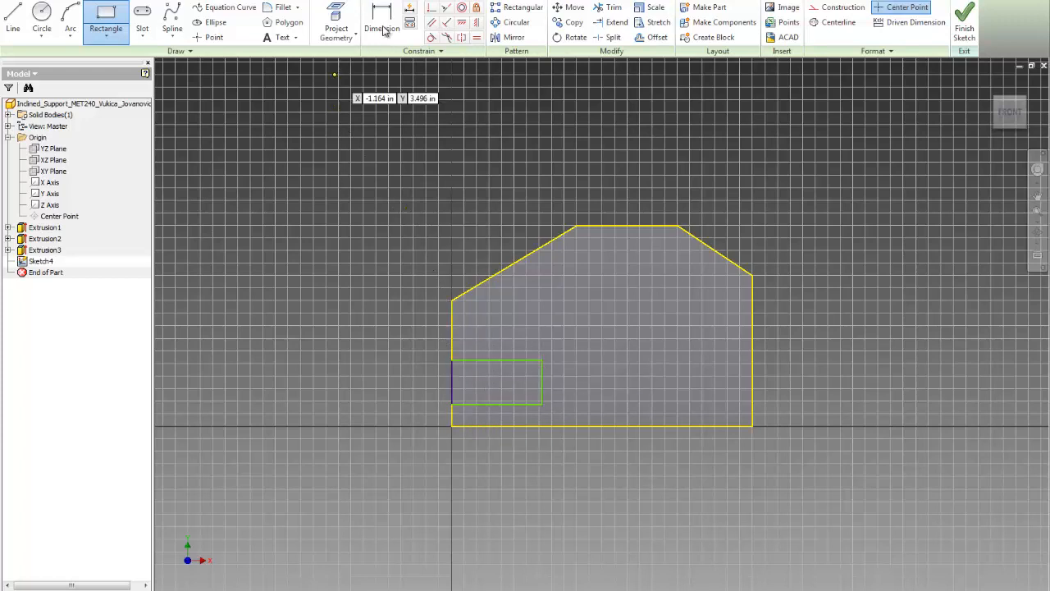
left_click(381, 20)
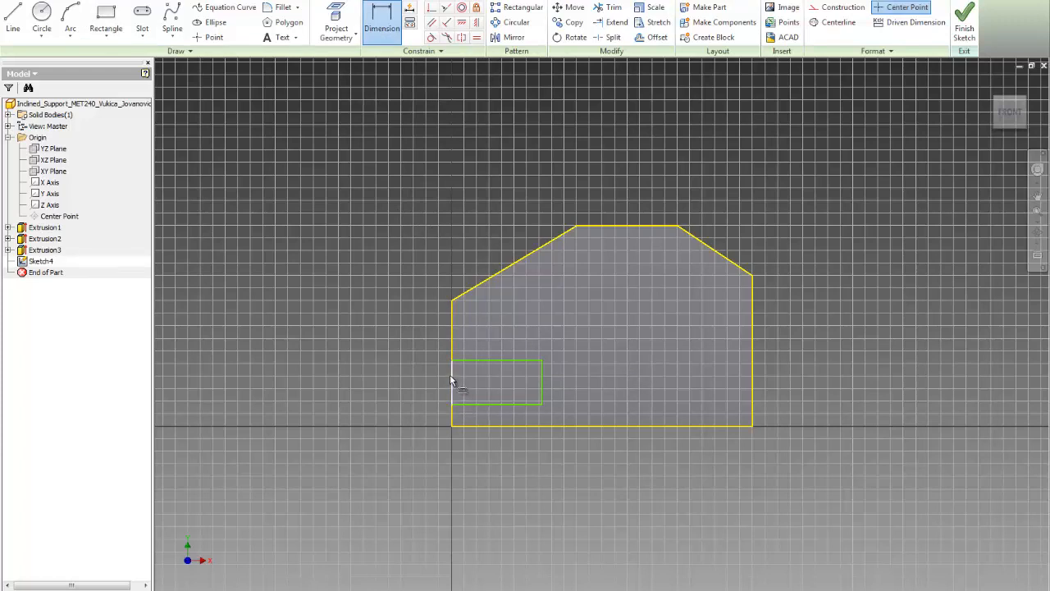
mouse_move(453, 384)
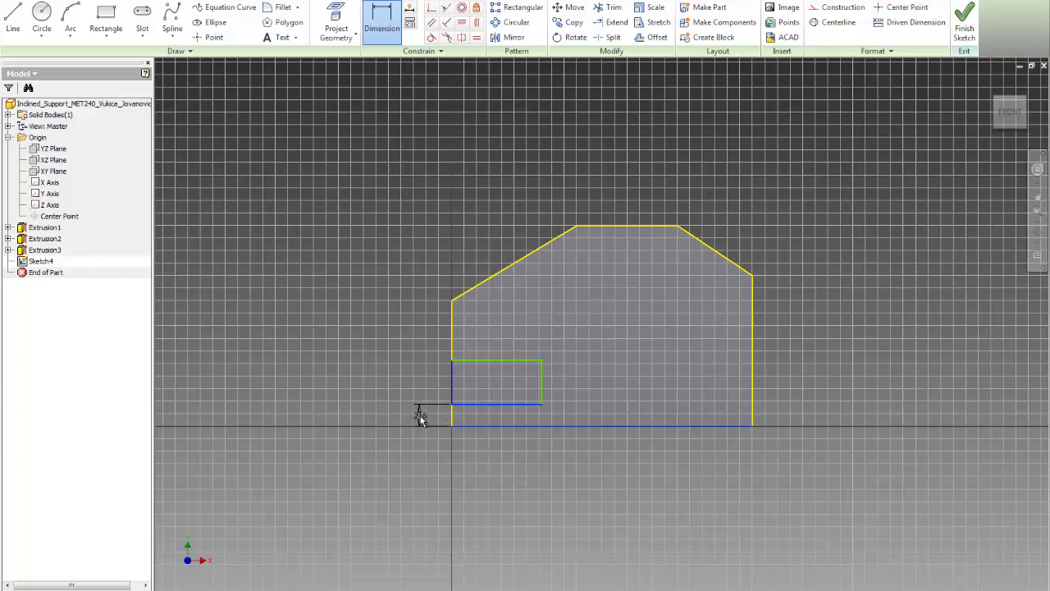
left_click(418, 411)
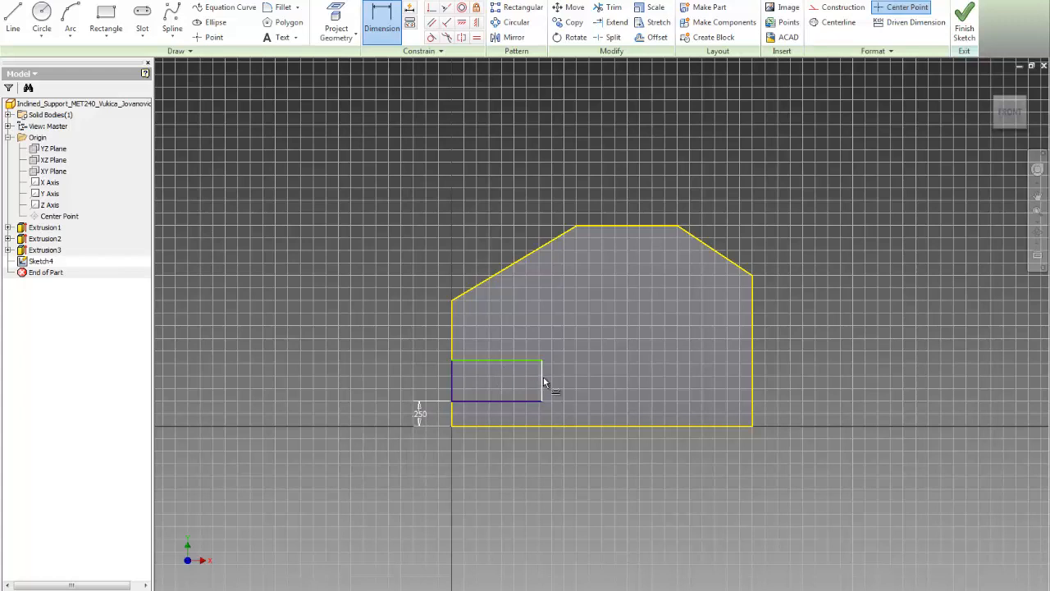
left_click(561, 386)
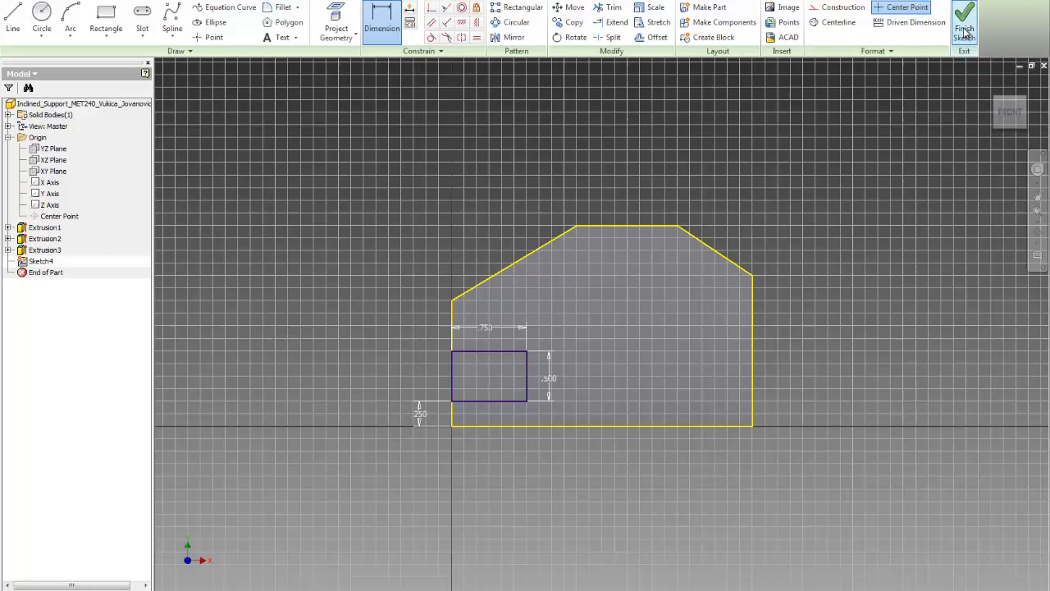
left_click(965, 20)
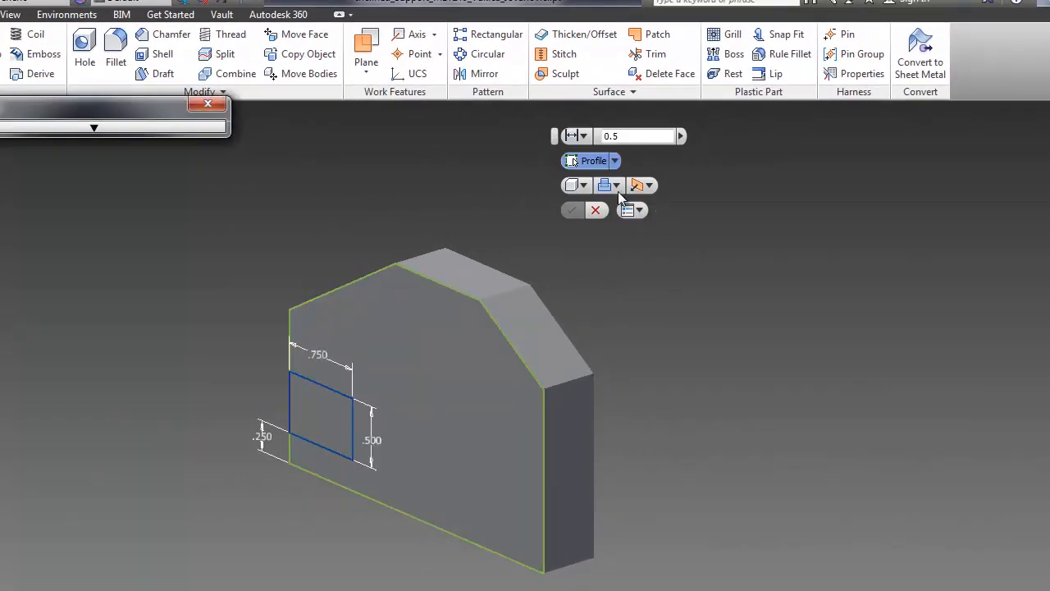
Cut-extrude the notch rectangle 0.5 in through the block's lower-left side.
left_click(604, 184)
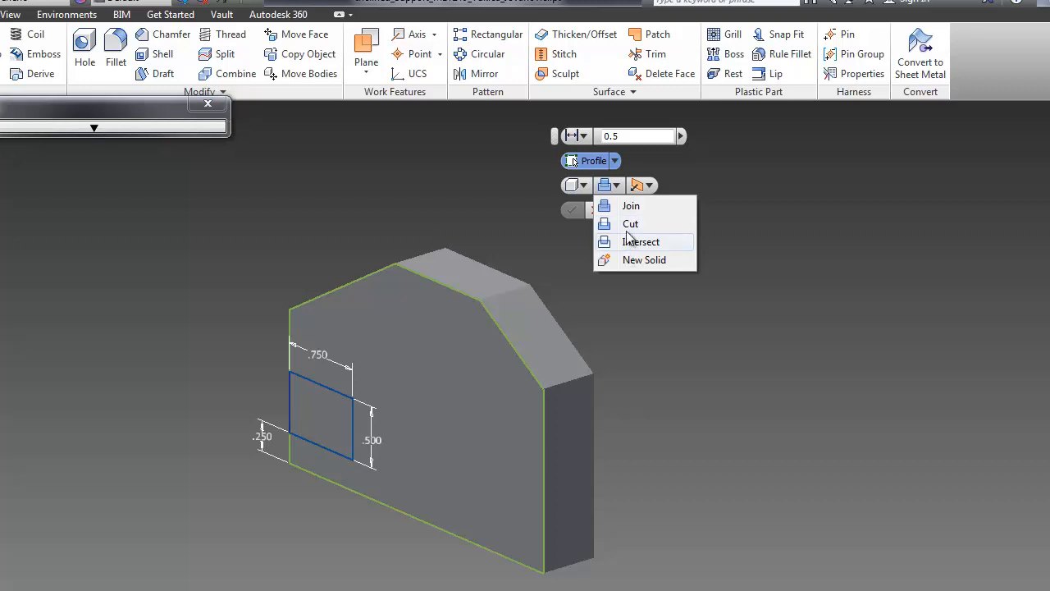
left_click(630, 207)
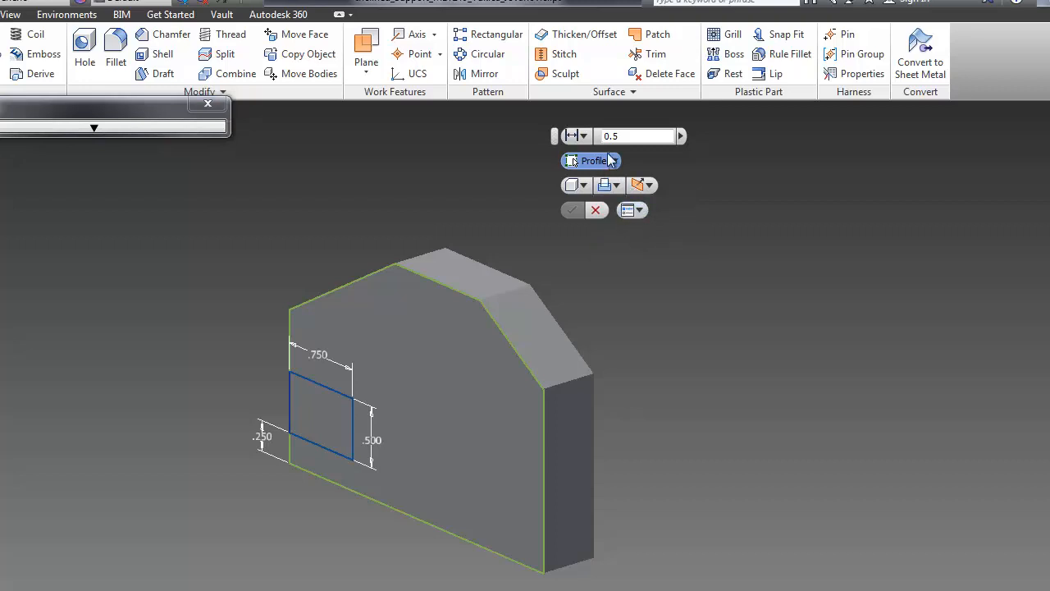
left_click(328, 418)
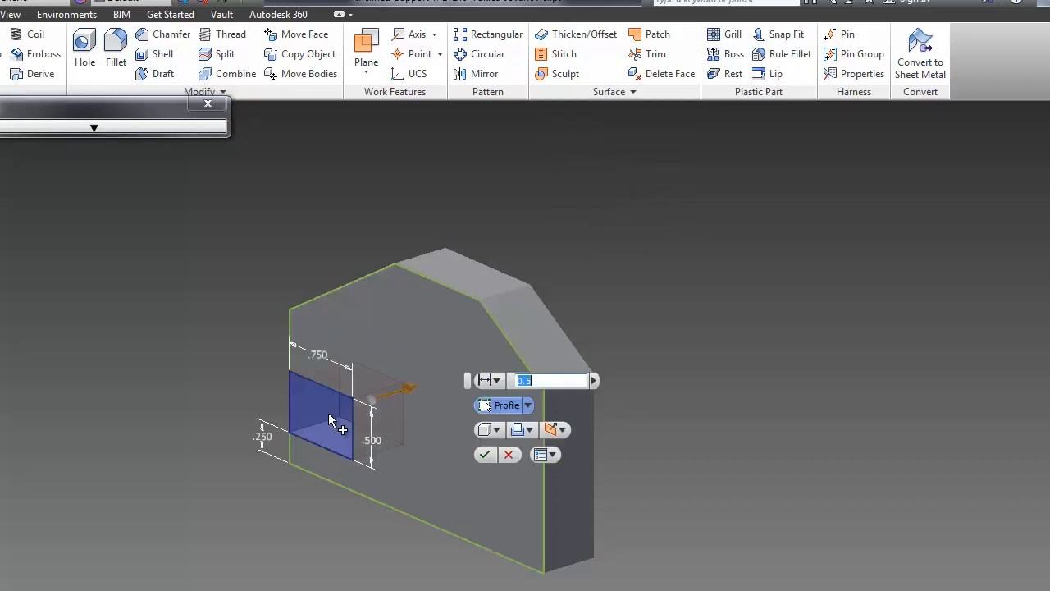
left_click(496, 381)
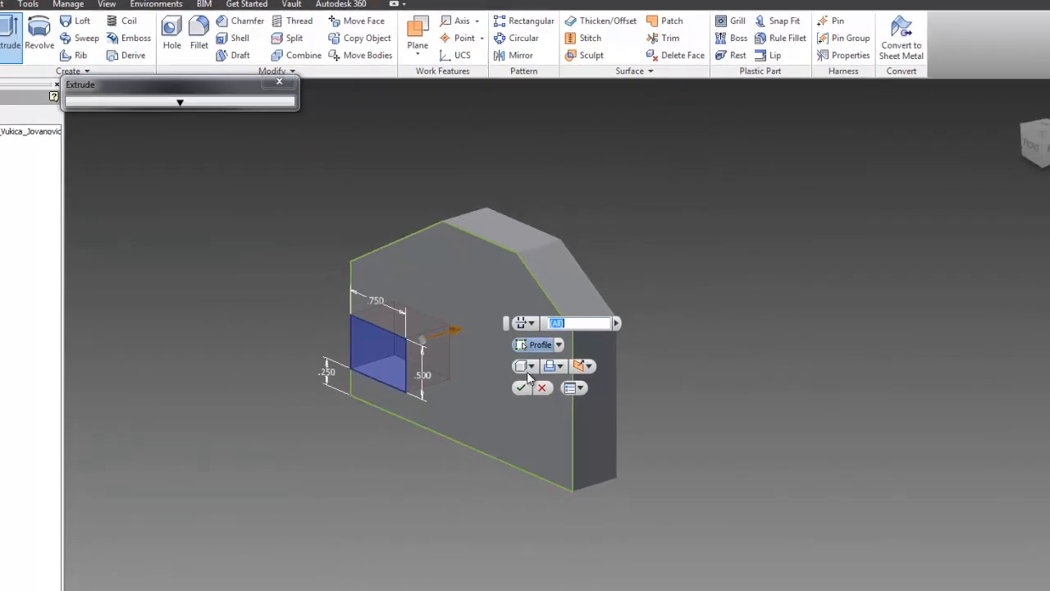
left_click(522, 387)
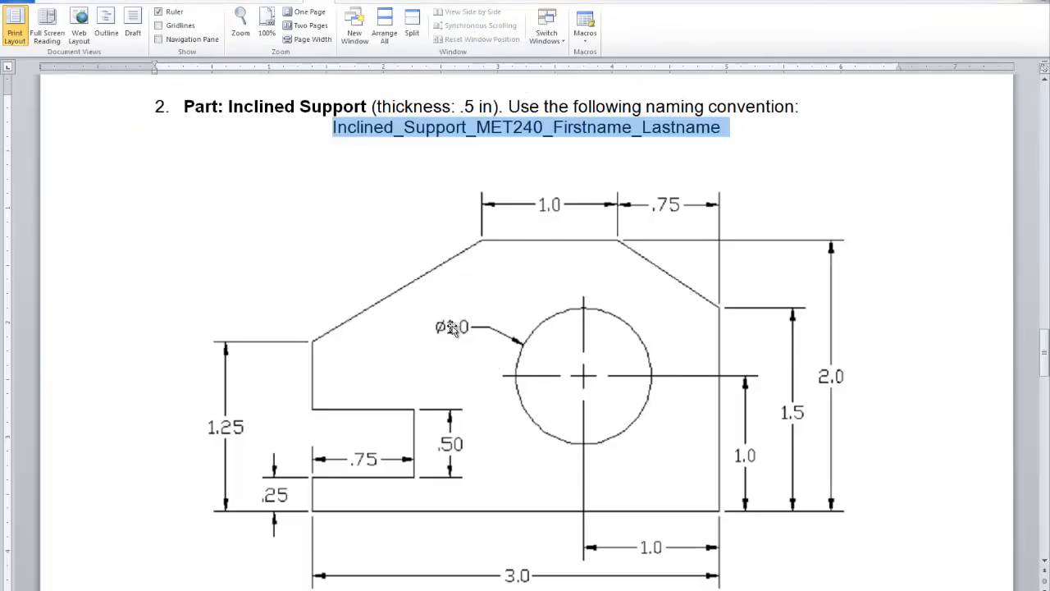
mouse_move(709, 387)
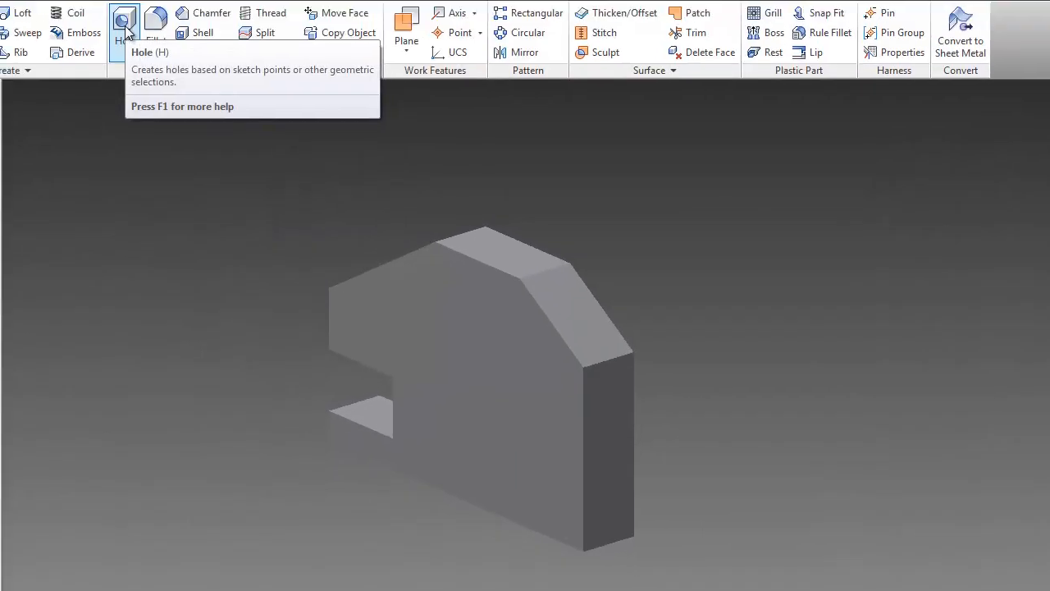
Add Hole1: a 1 in diameter Through All hole on the block's front face.
left_click(124, 25)
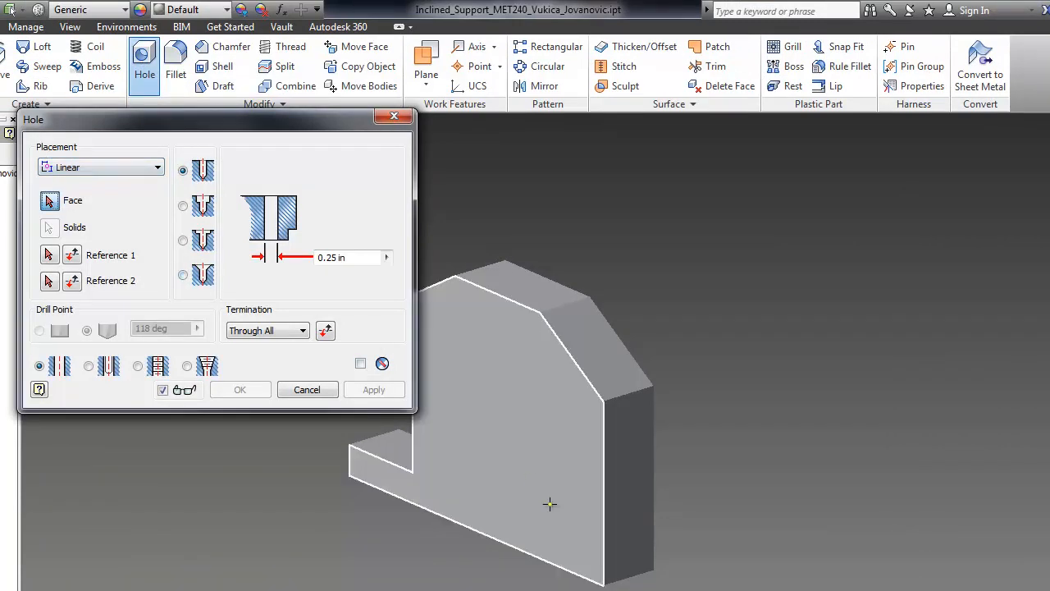
left_click(550, 503)
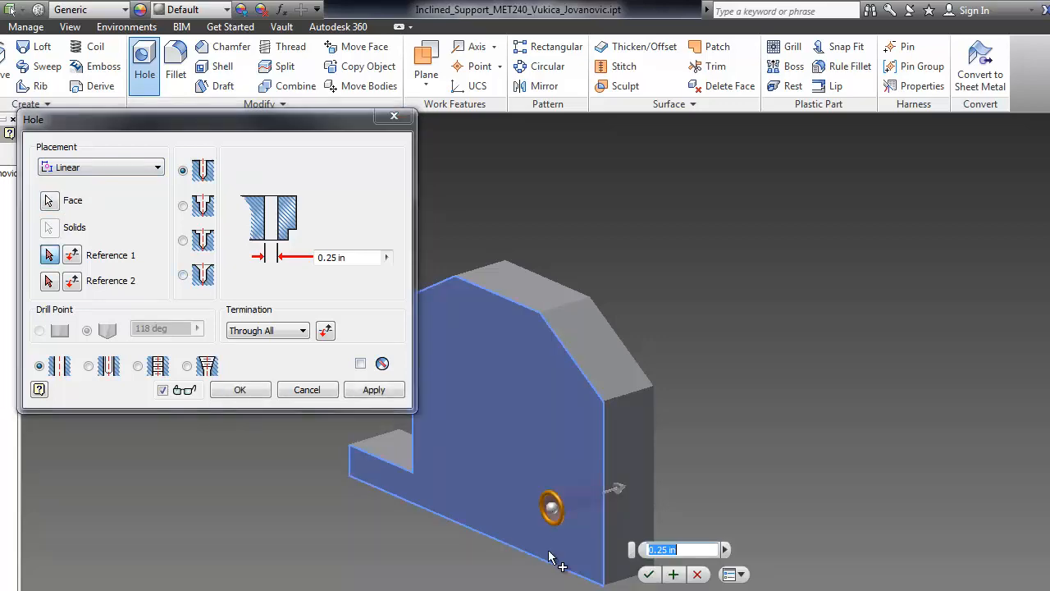
type("1")
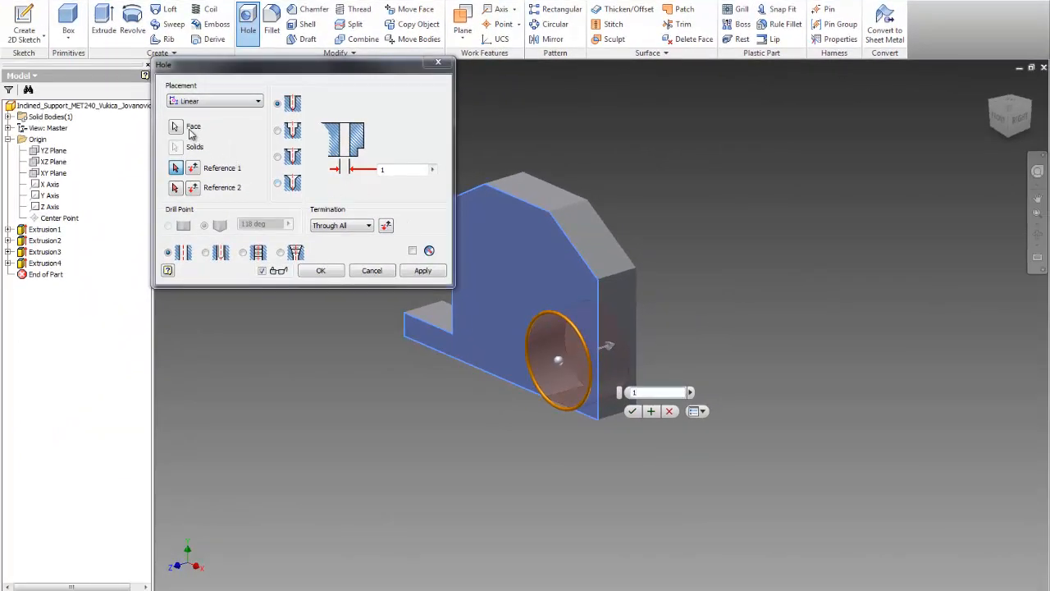
mouse_move(297, 275)
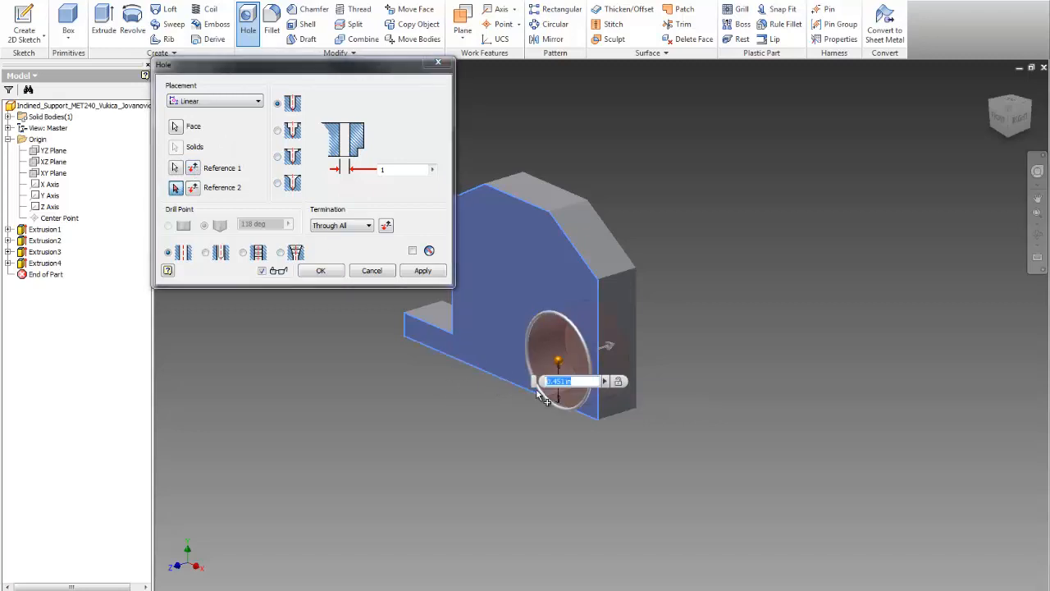
left_click(322, 271)
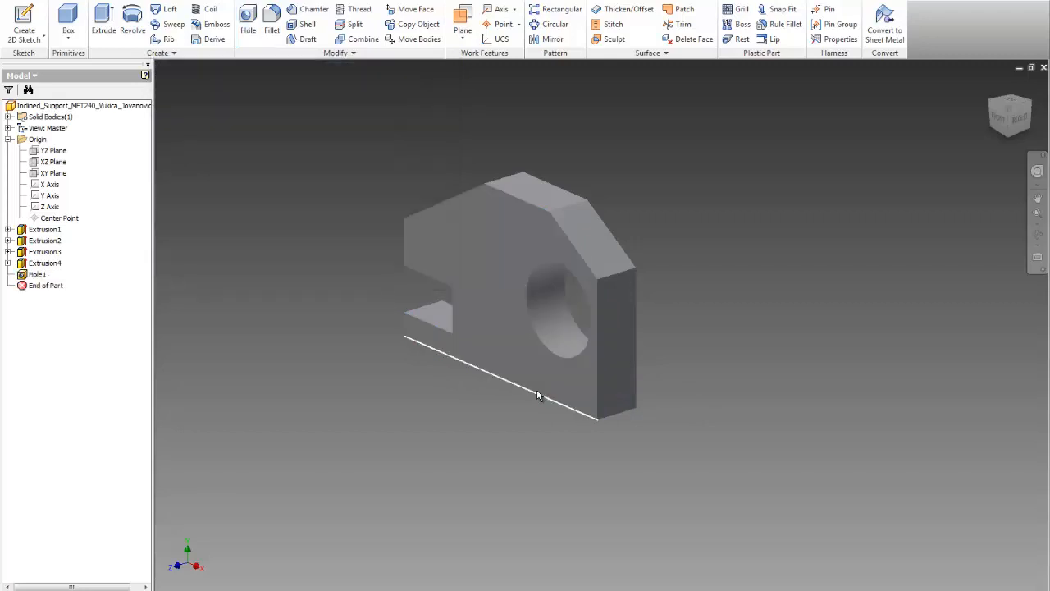
left_click(573, 338)
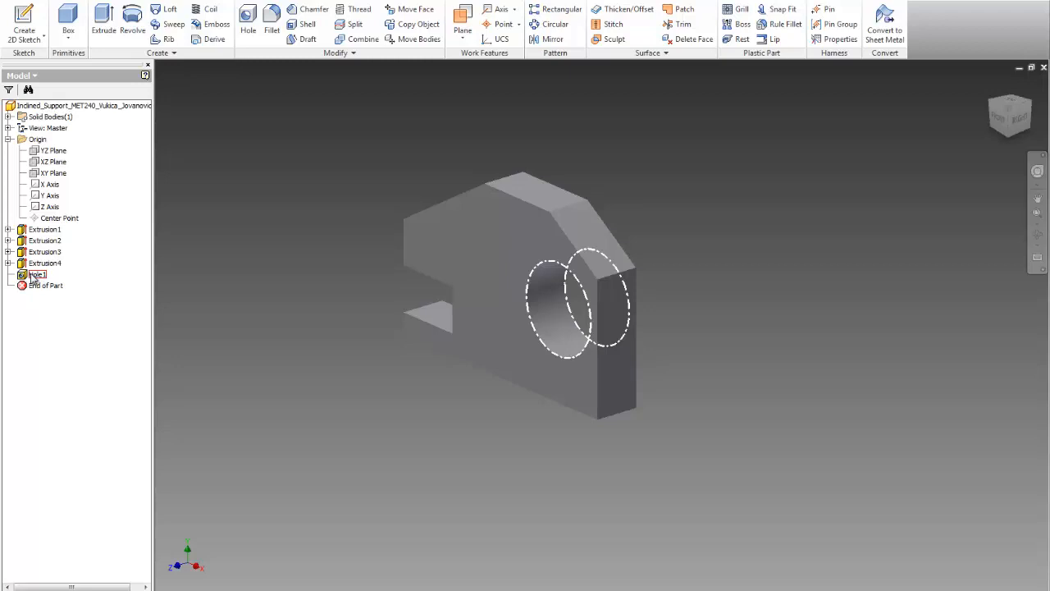
Edit Hole1 and set its reference distance from the block's bottom edge.
right_click(36, 275)
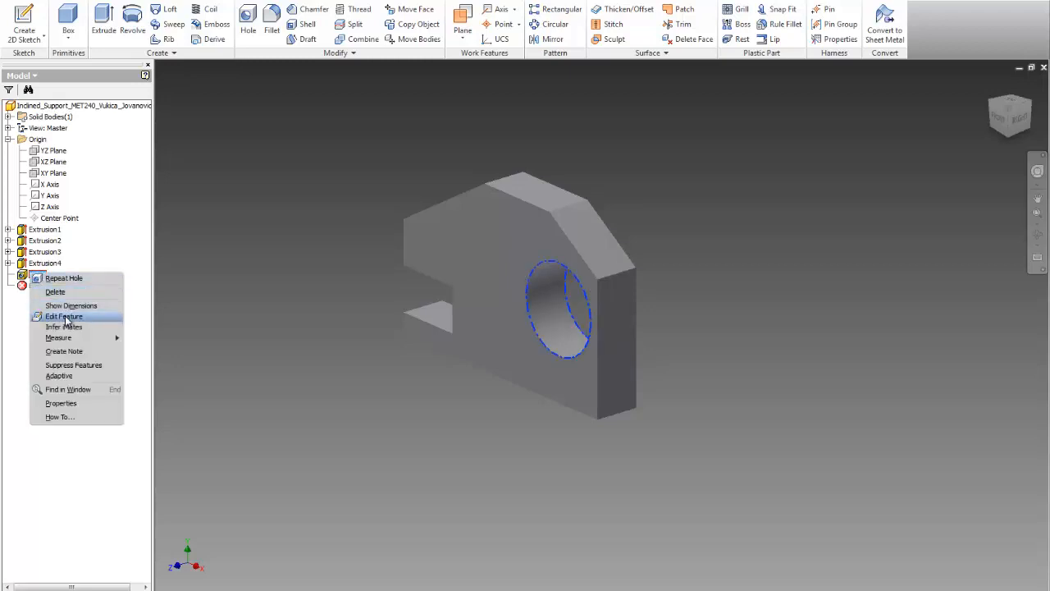
left_click(64, 315)
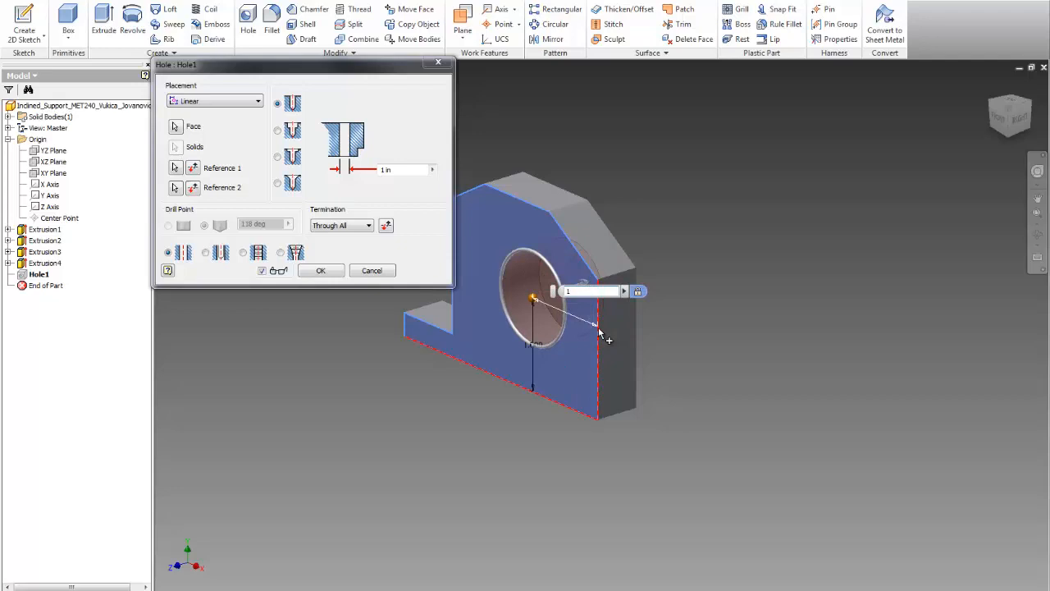
left_click(320, 270)
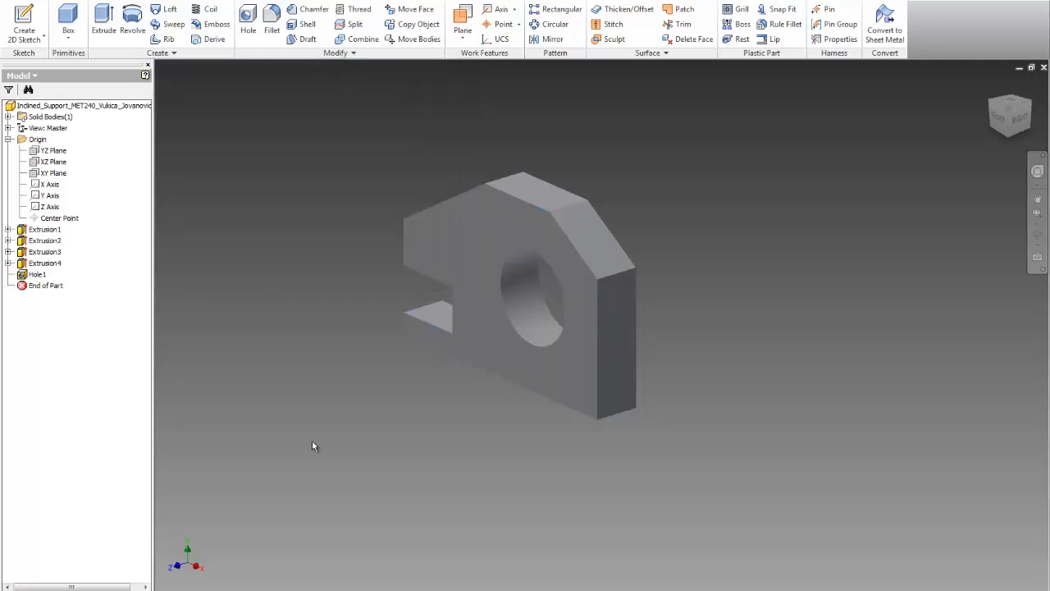
left_click(46, 286)
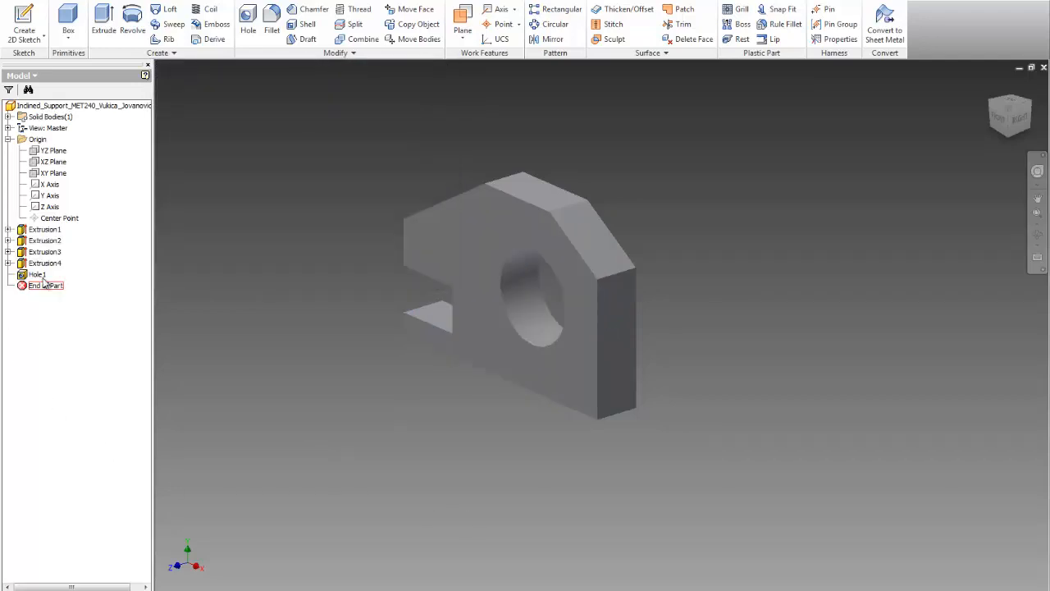
Re-edit Hole1 to set its distance from the right edge, completing the placement.
left_click(36, 274)
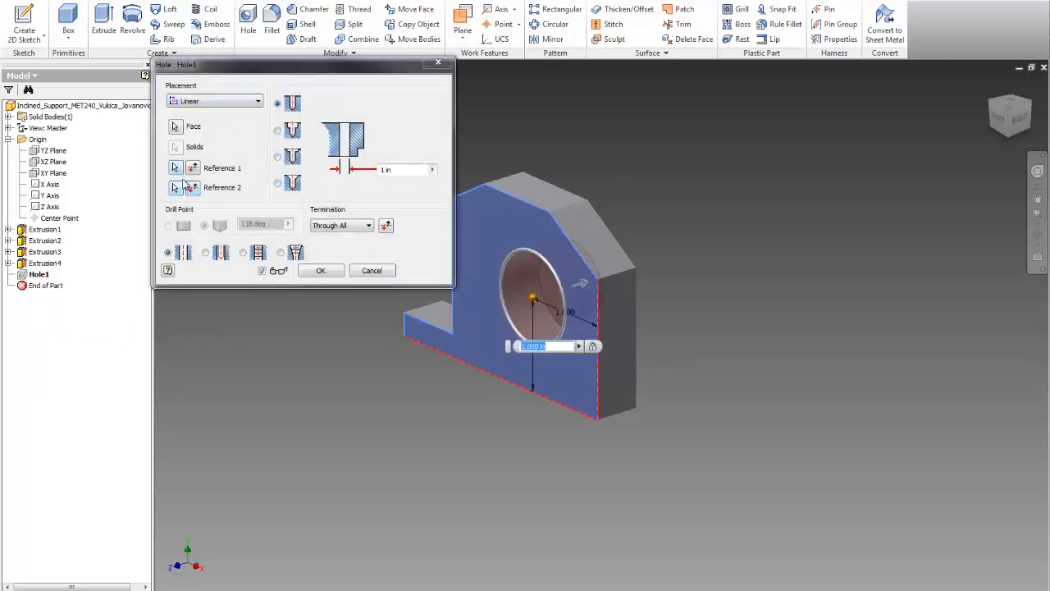
left_click(321, 271)
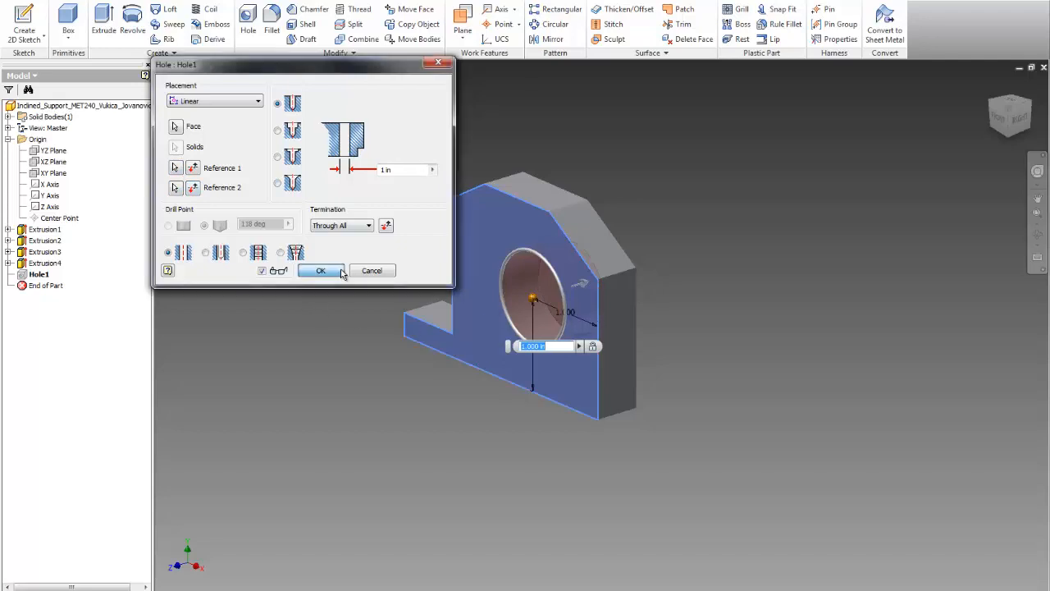
left_click(321, 271)
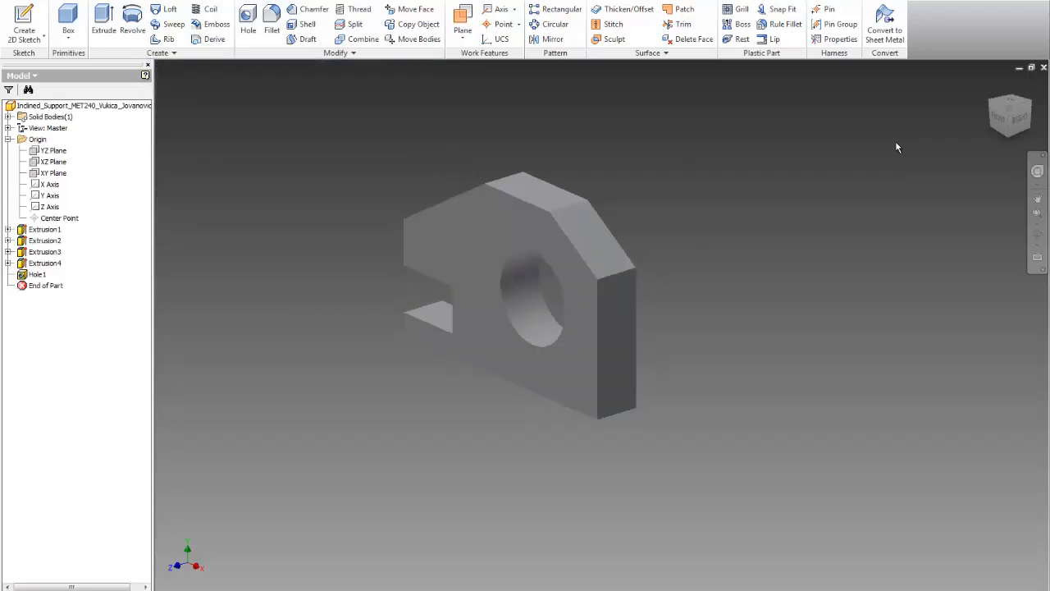
left_click_drag(898, 148, 742, 279)
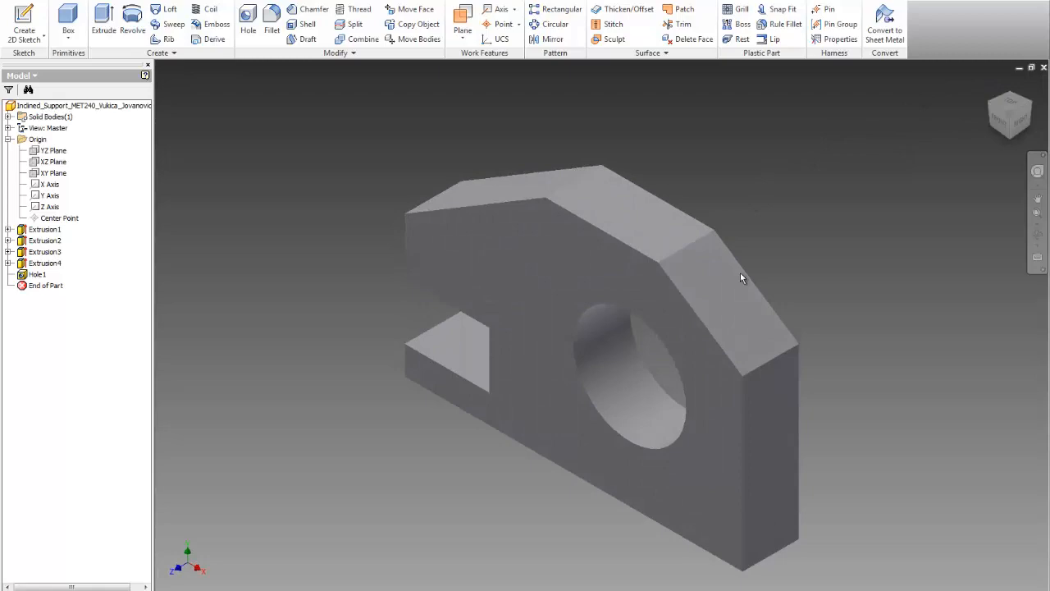